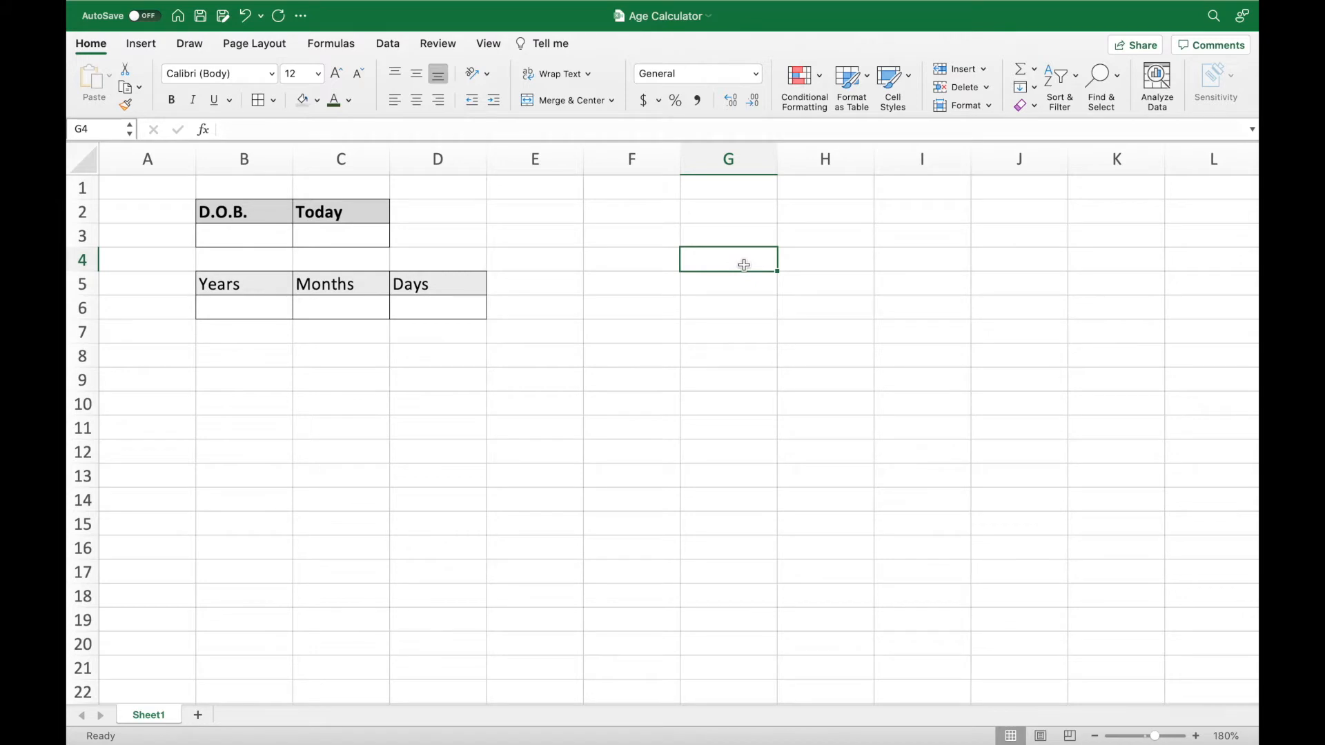
{"action": "mouse_move", "coordinate": [258, 239]}
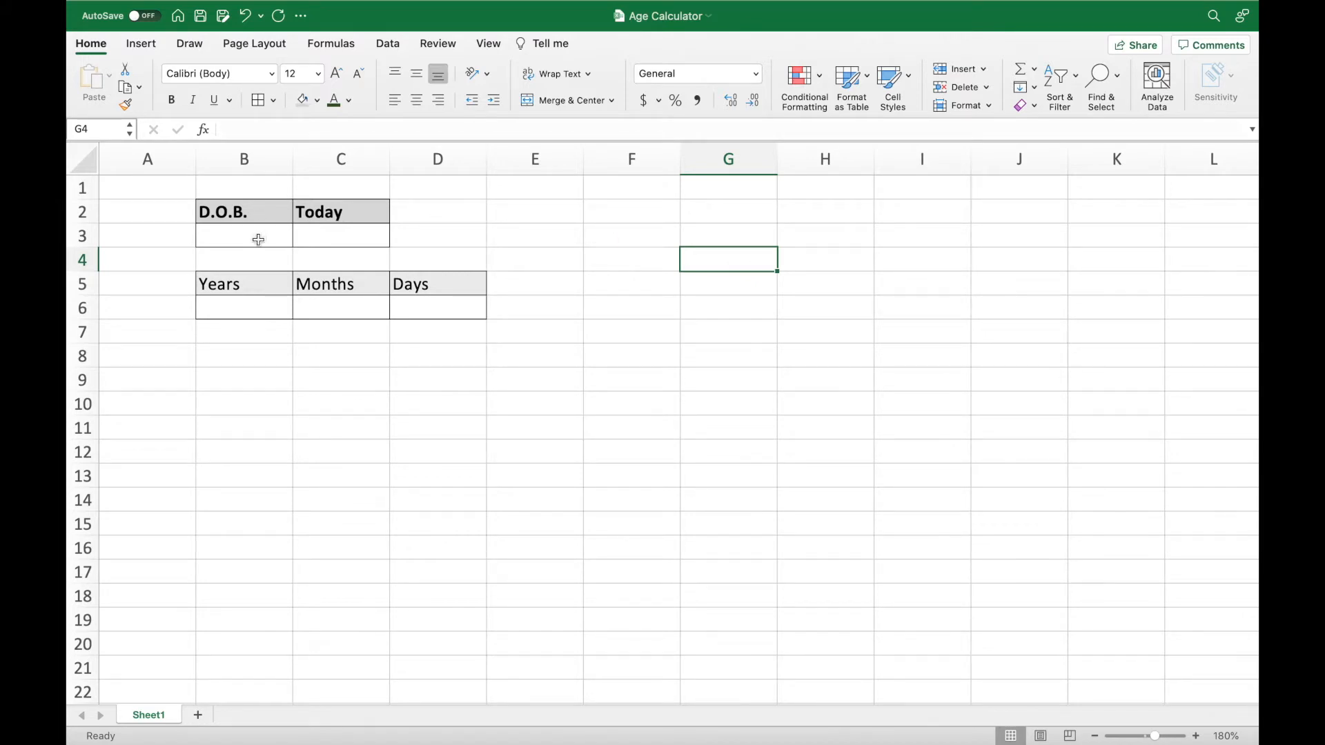
Enter the birth date 3/8/1989 in B3 so it displays as 3/8/89.
{"action": "left_click", "coordinate": [244, 236]}
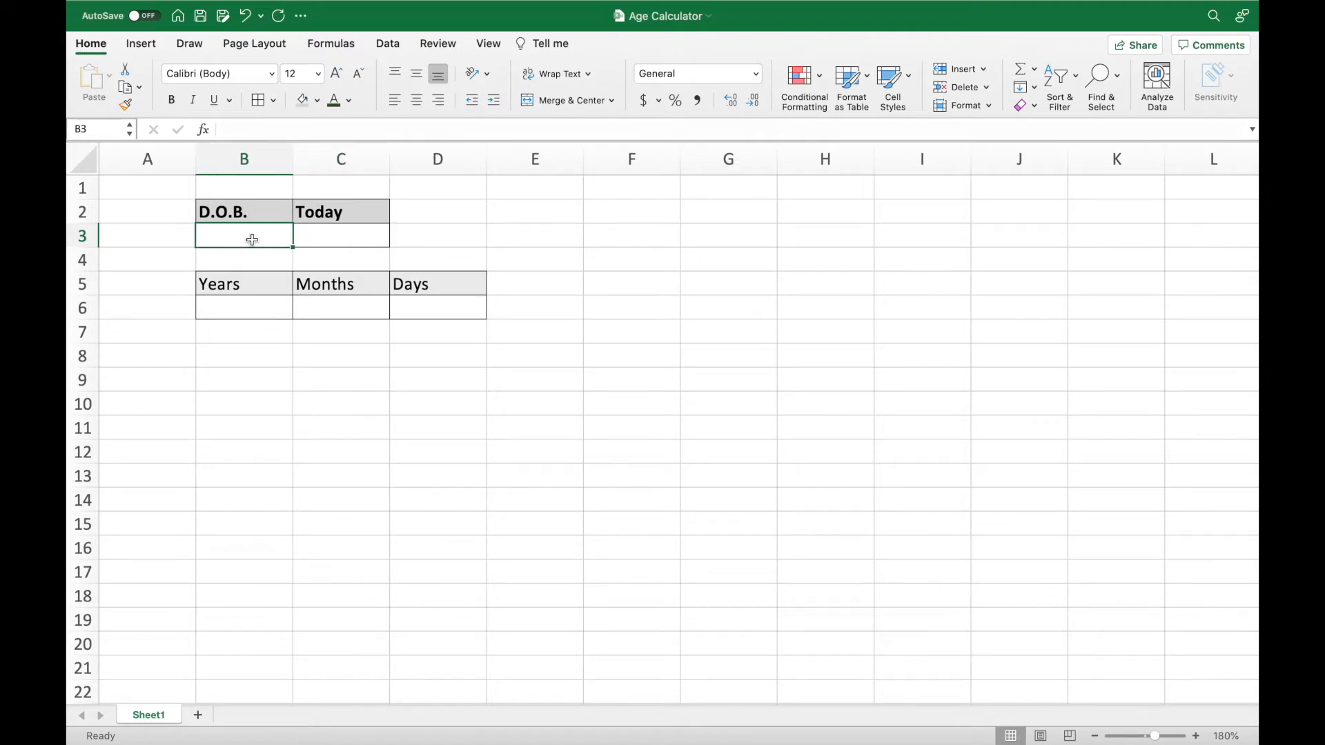
{"action": "mouse_move", "coordinate": [834, 381]}
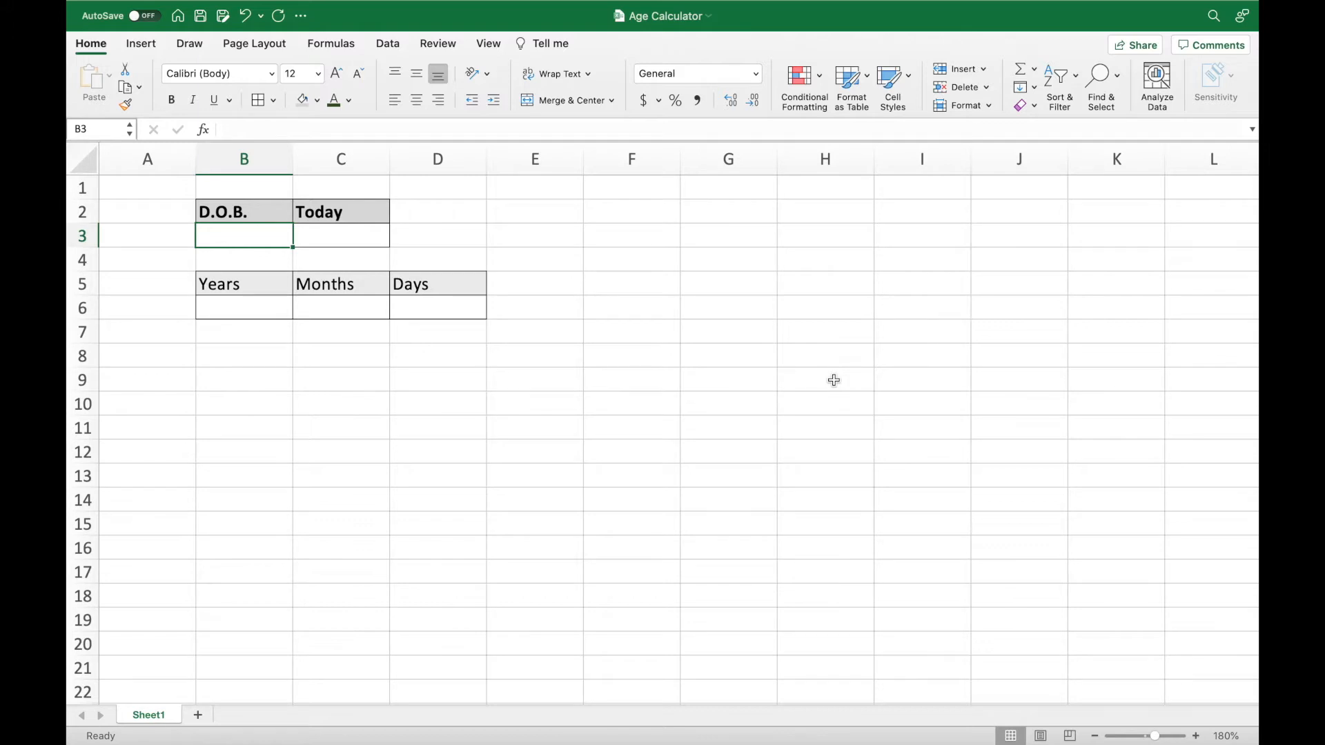
{"action": "type", "text": "3/"}
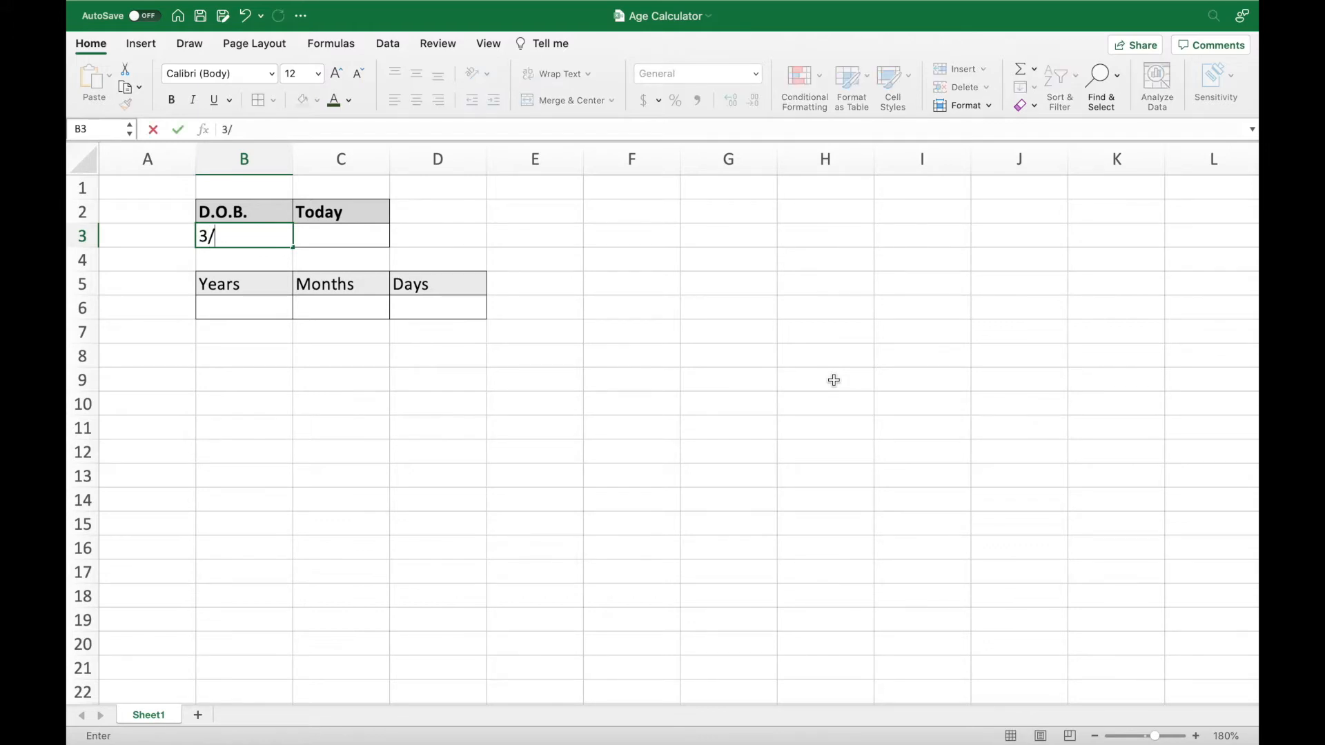
{"action": "type", "text": "8/1989"}
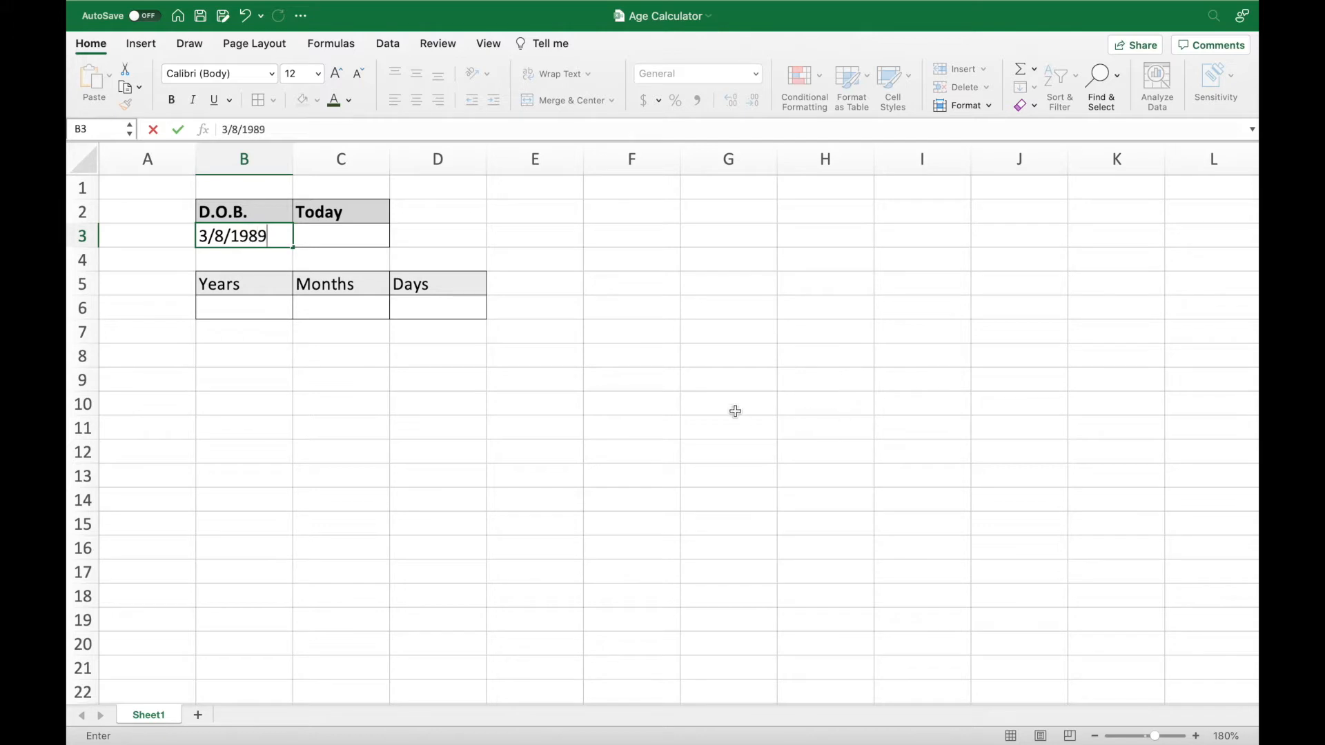
{"action": "mouse_move", "coordinate": [529, 250]}
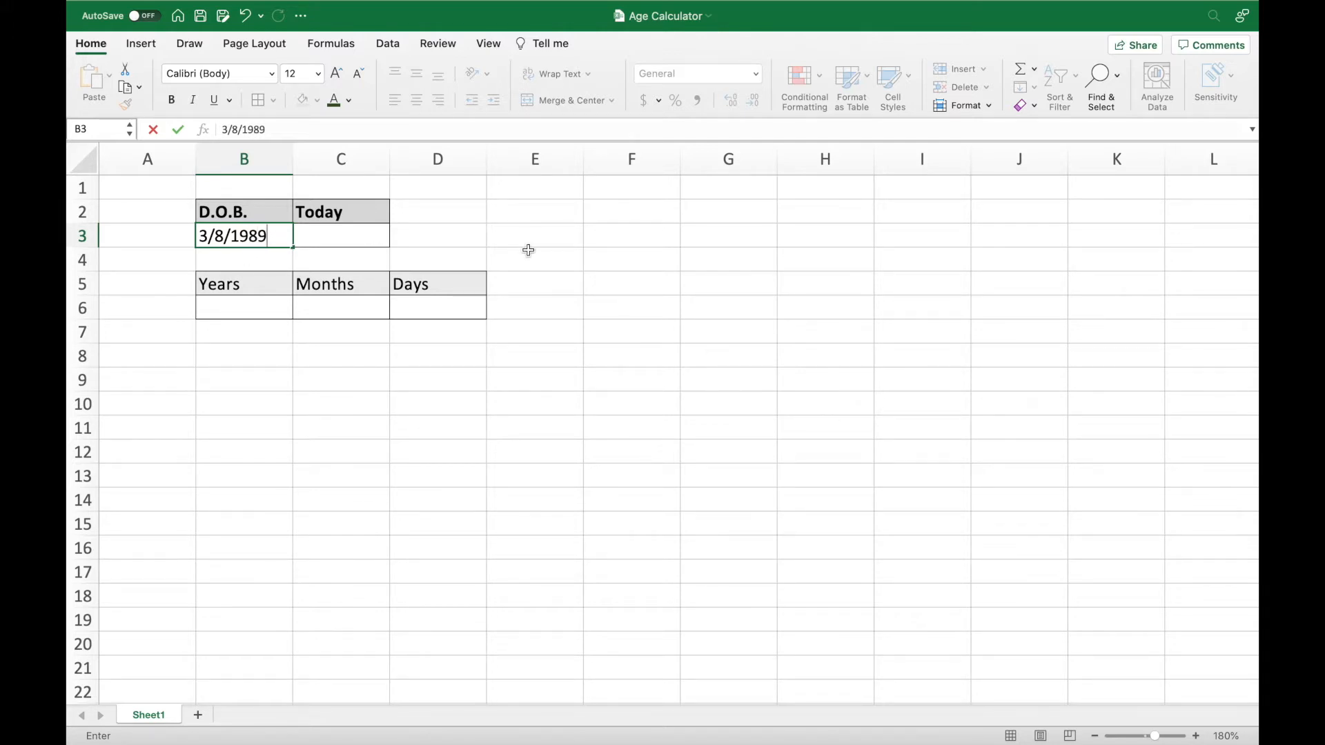
{"action": "left_click", "coordinate": [534, 260]}
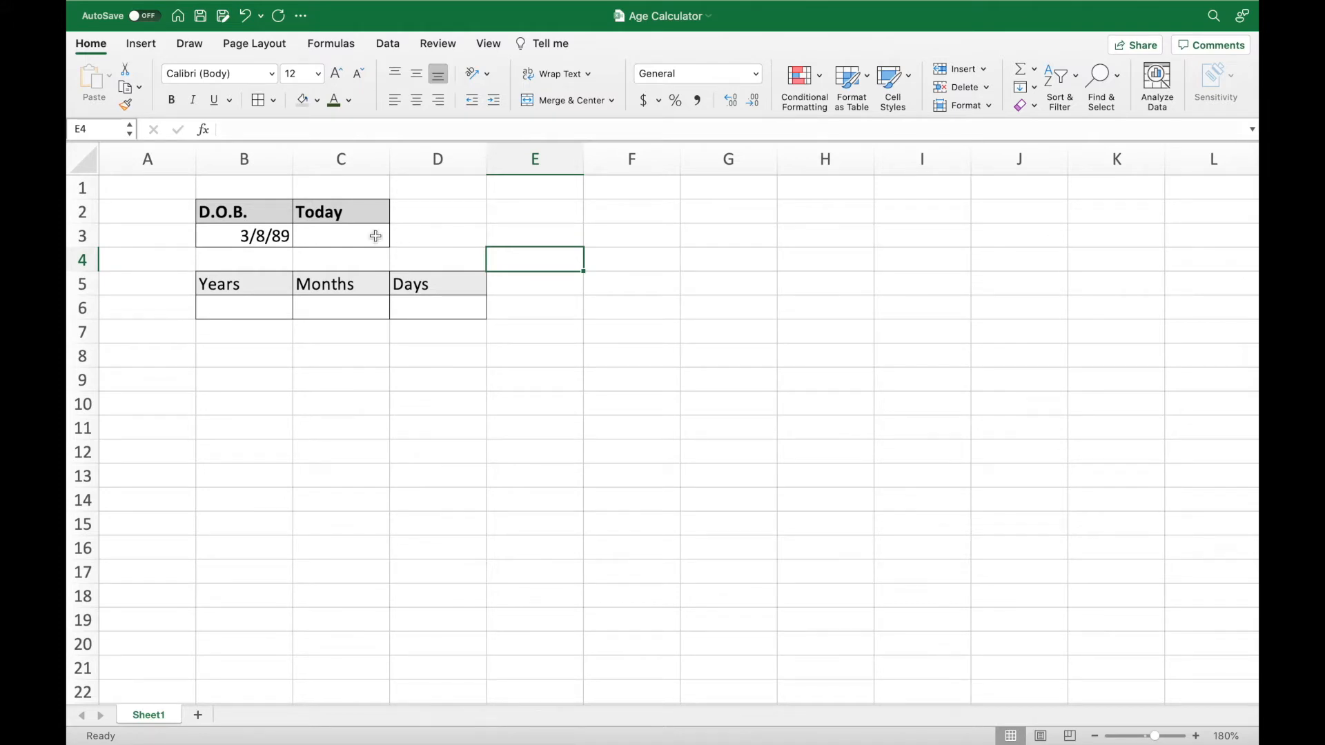
Fill C3 with =TODAY() so it shows the current date 8/9/21.
{"action": "left_click", "coordinate": [341, 234]}
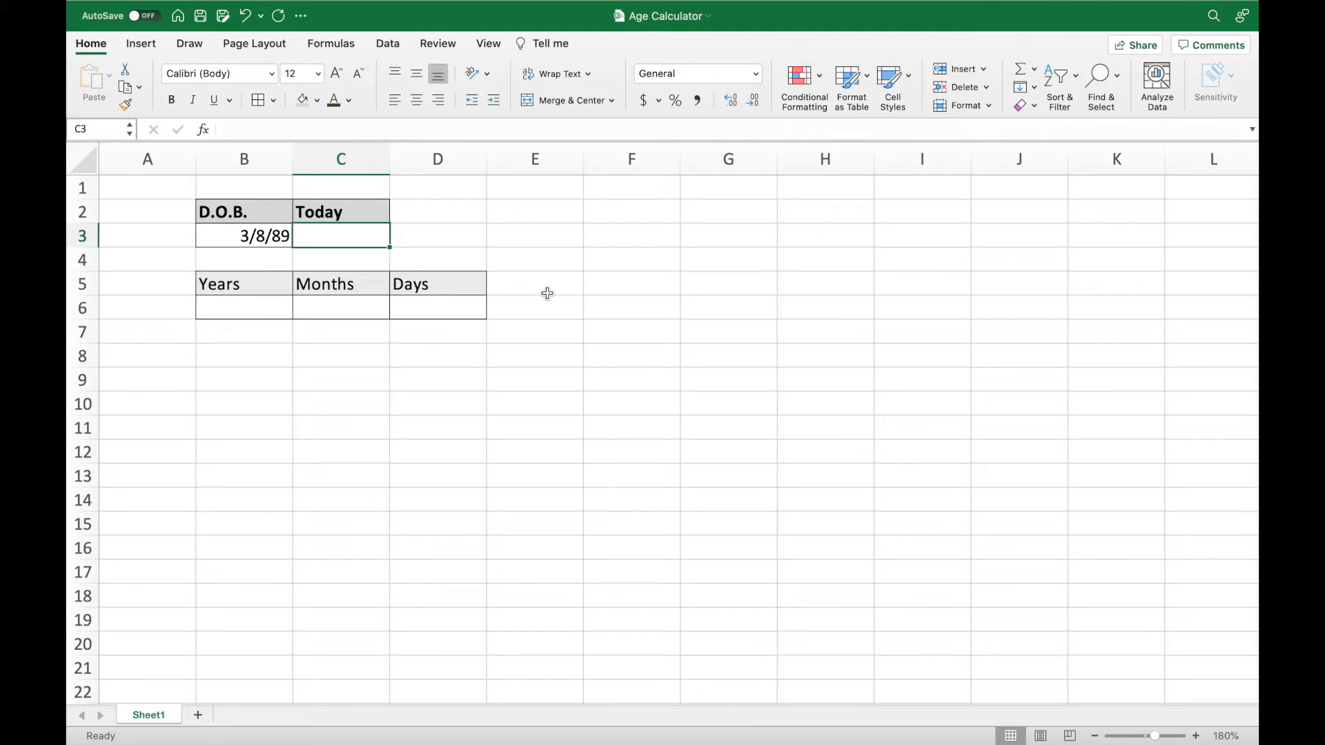
{"action": "type", "text": "="}
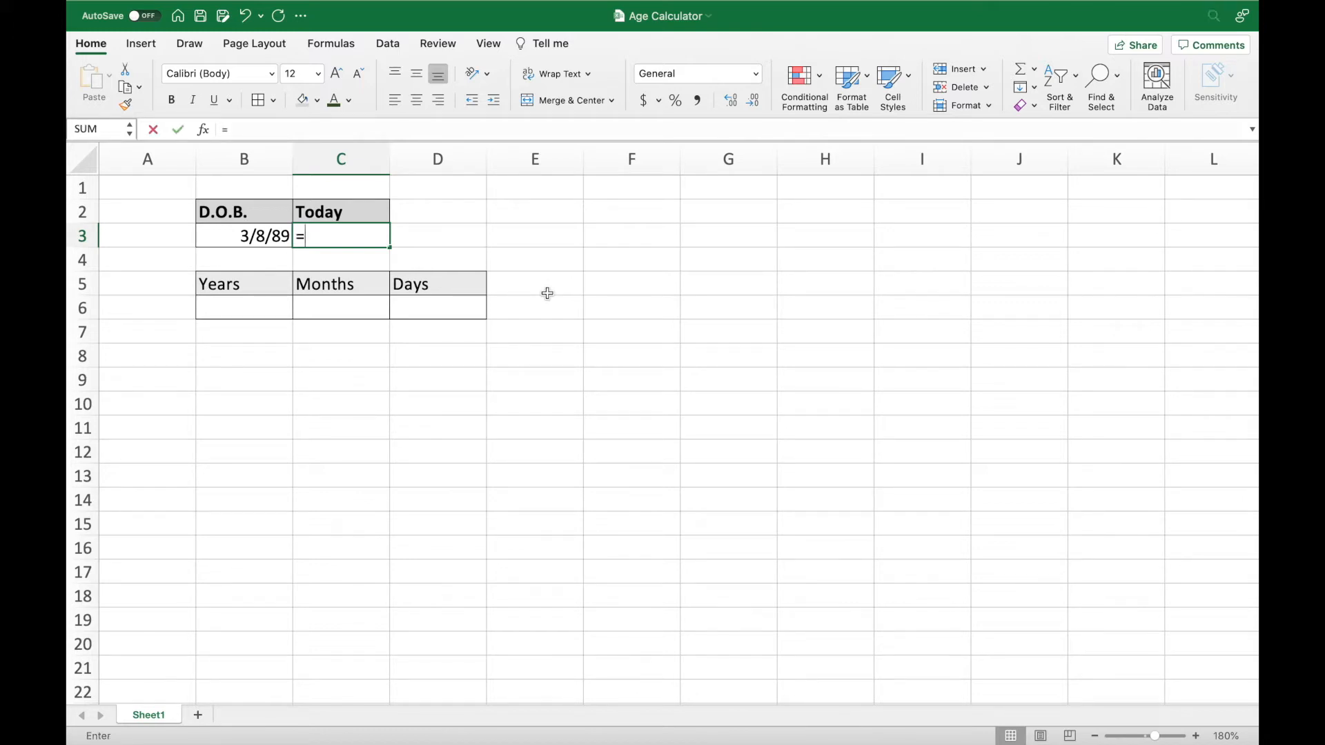
{"action": "type", "text": "TODAY("}
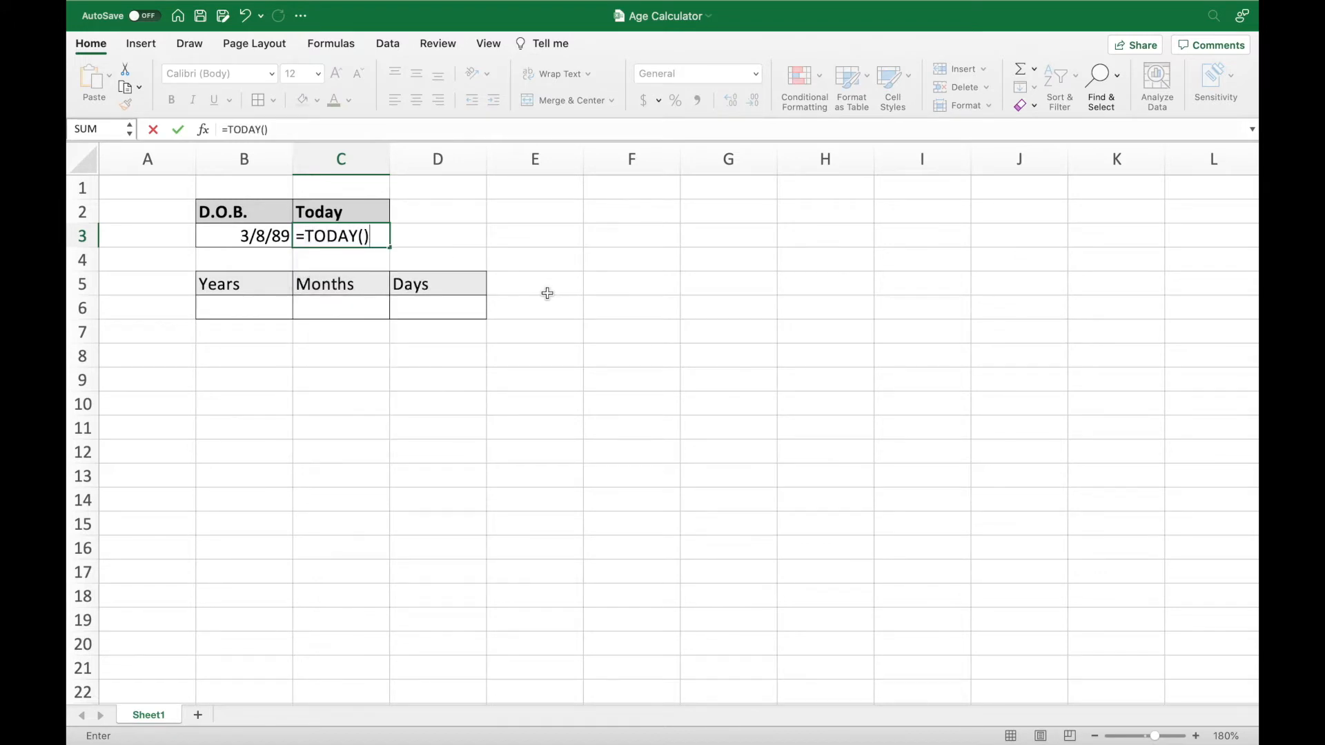
{"action": "key", "text": "Return"}
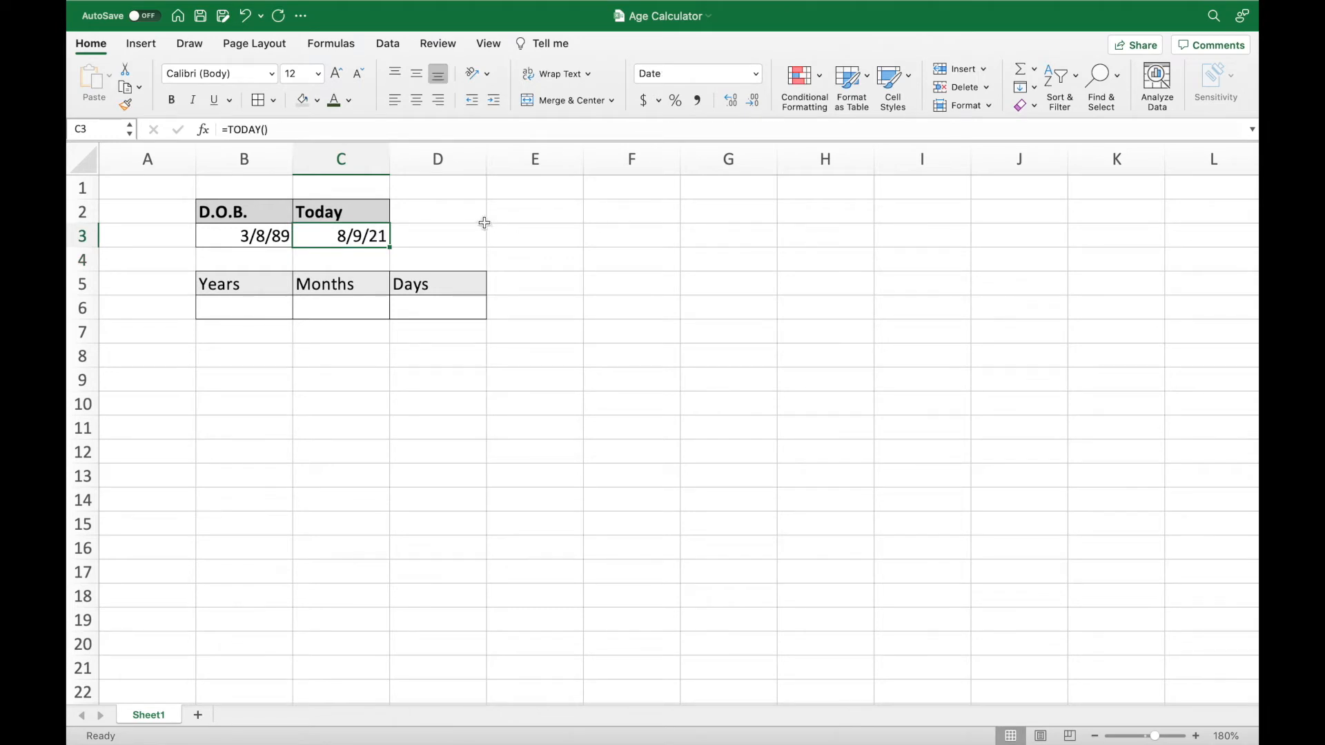
{"action": "mouse_move", "coordinate": [363, 236]}
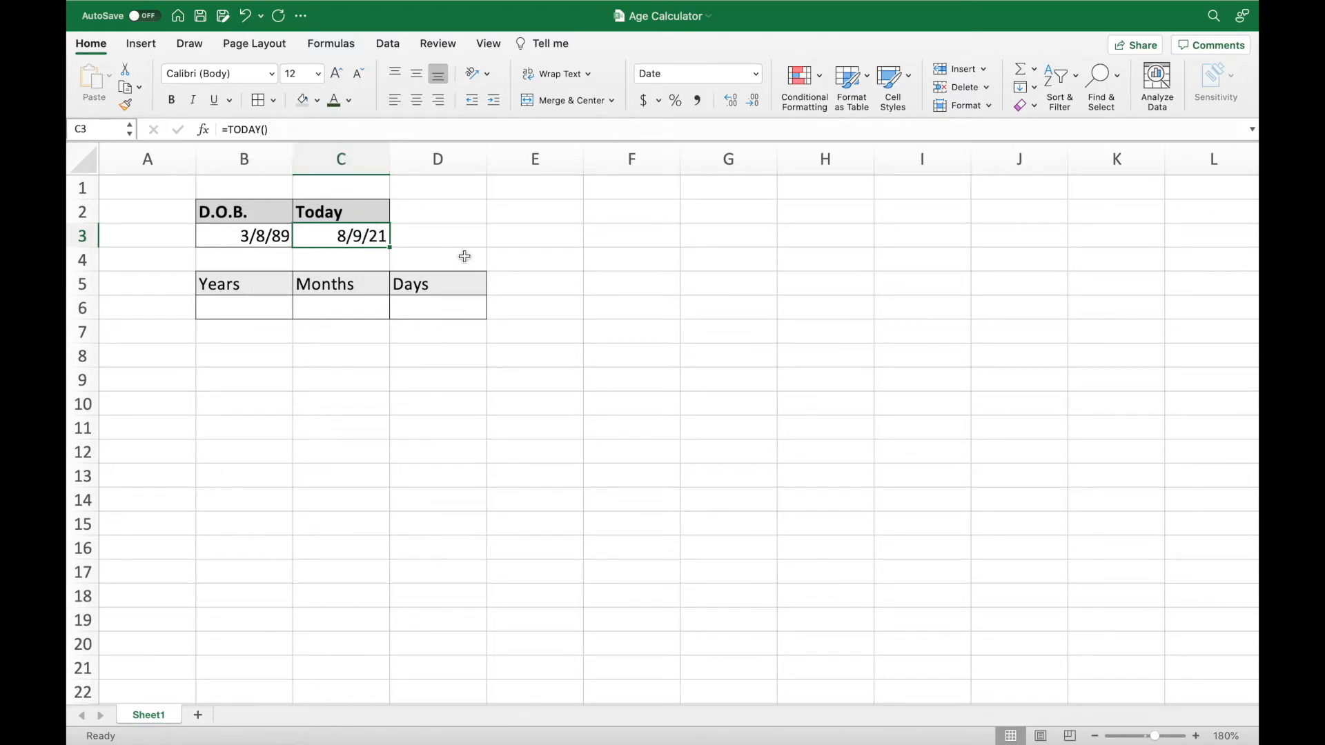
{"action": "mouse_move", "coordinate": [298, 357]}
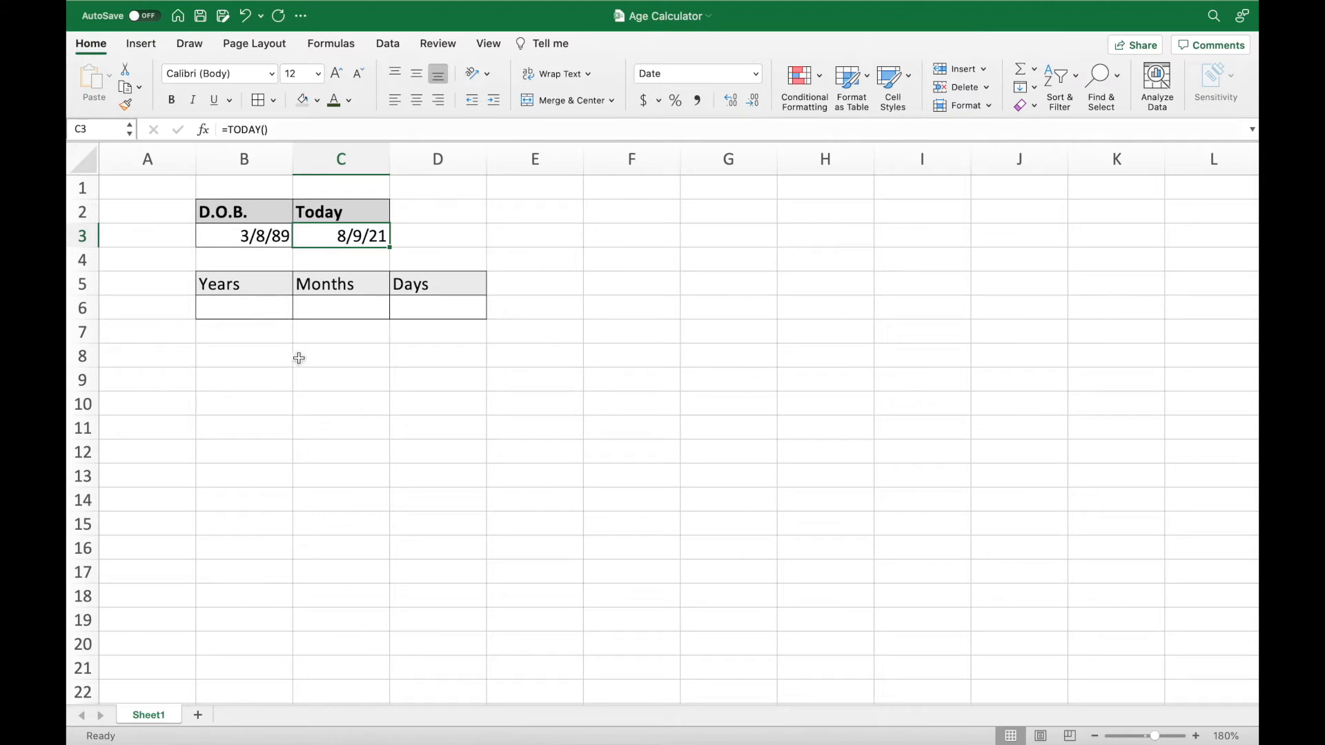
{"action": "left_click", "coordinate": [245, 308]}
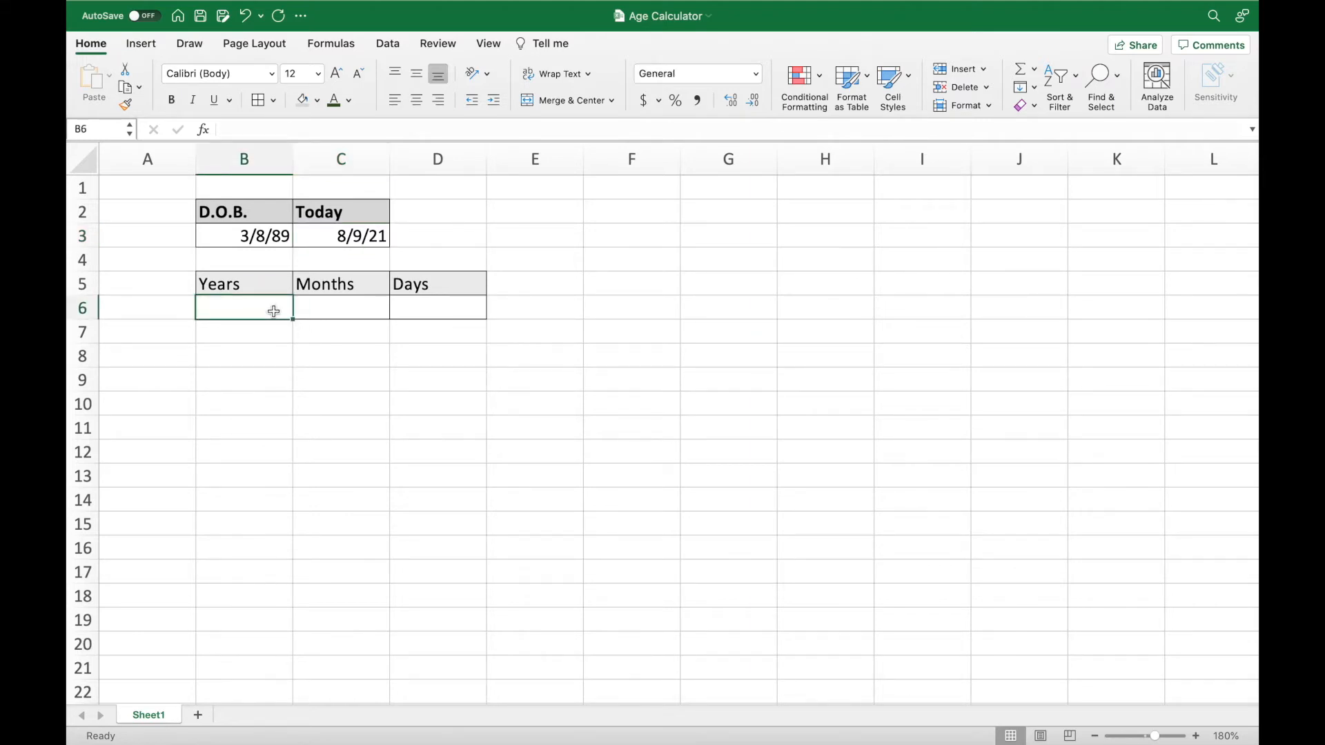
{"action": "left_click", "coordinate": [438, 308]}
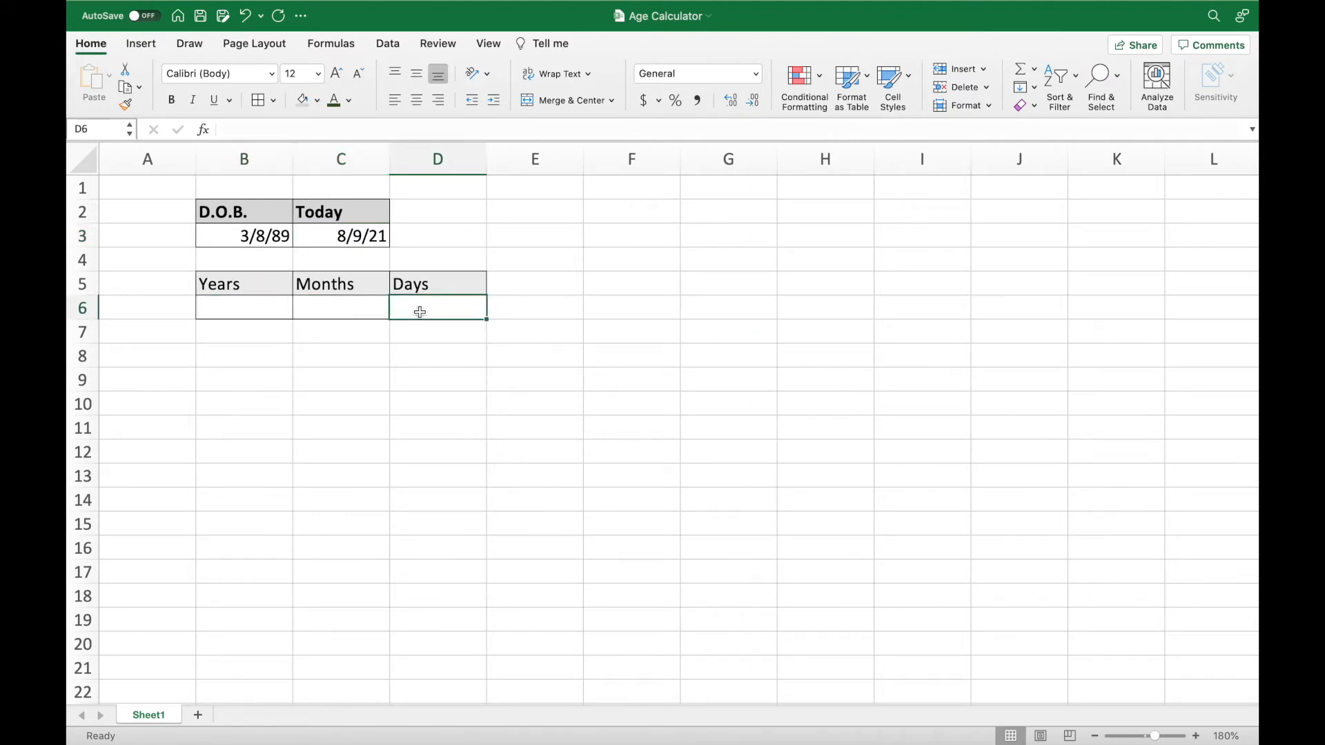
{"action": "mouse_move", "coordinate": [258, 223]}
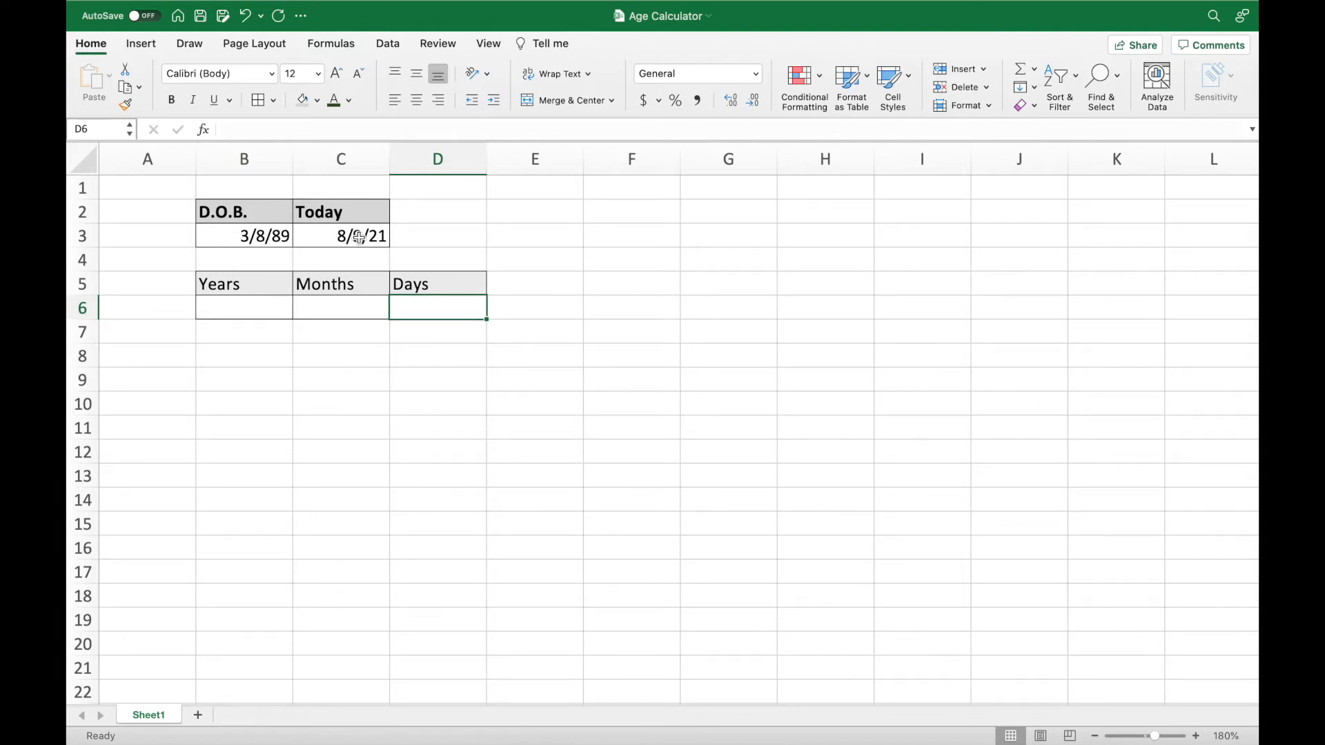
{"action": "left_click", "coordinate": [245, 306]}
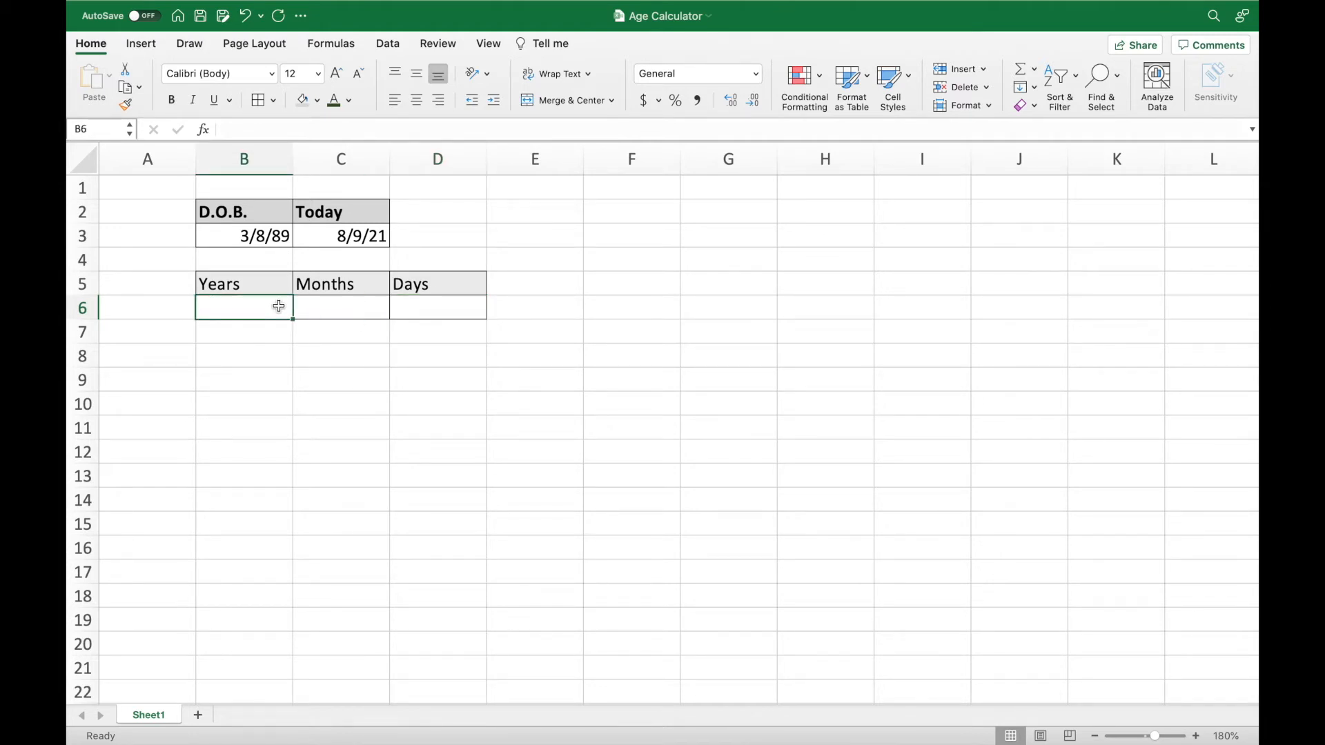
Enter =DATEDIF(B3,C3,"Y") in B6 to give 32 full years.
{"action": "type", "text": "="}
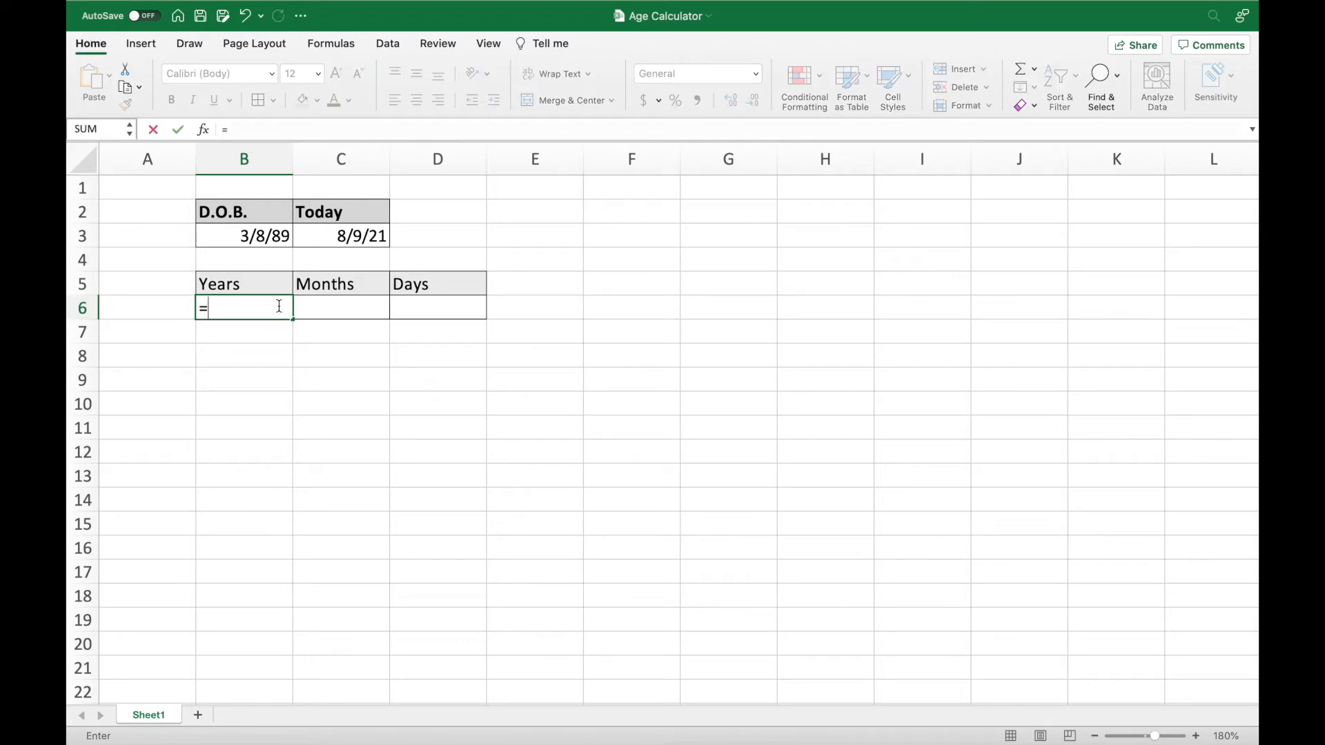
{"action": "type", "text": "DATED"}
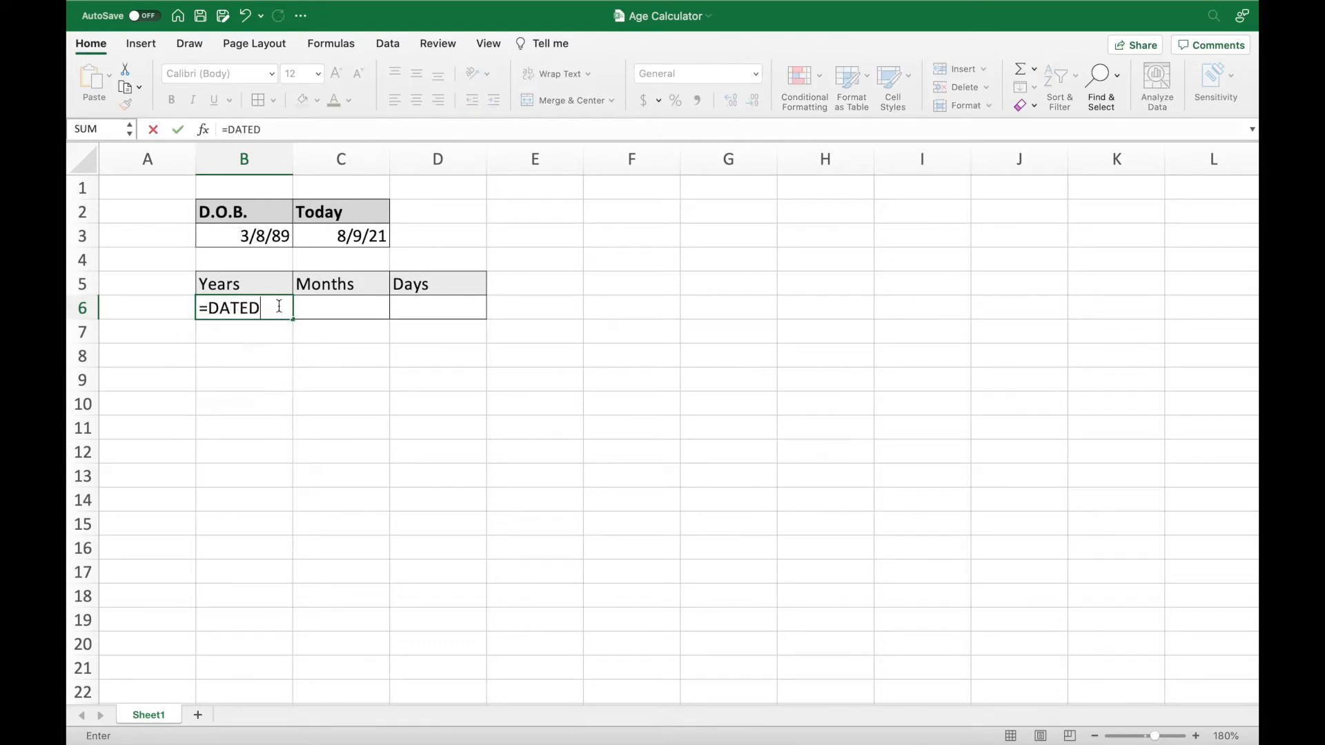
{"action": "type", "text": "IF"}
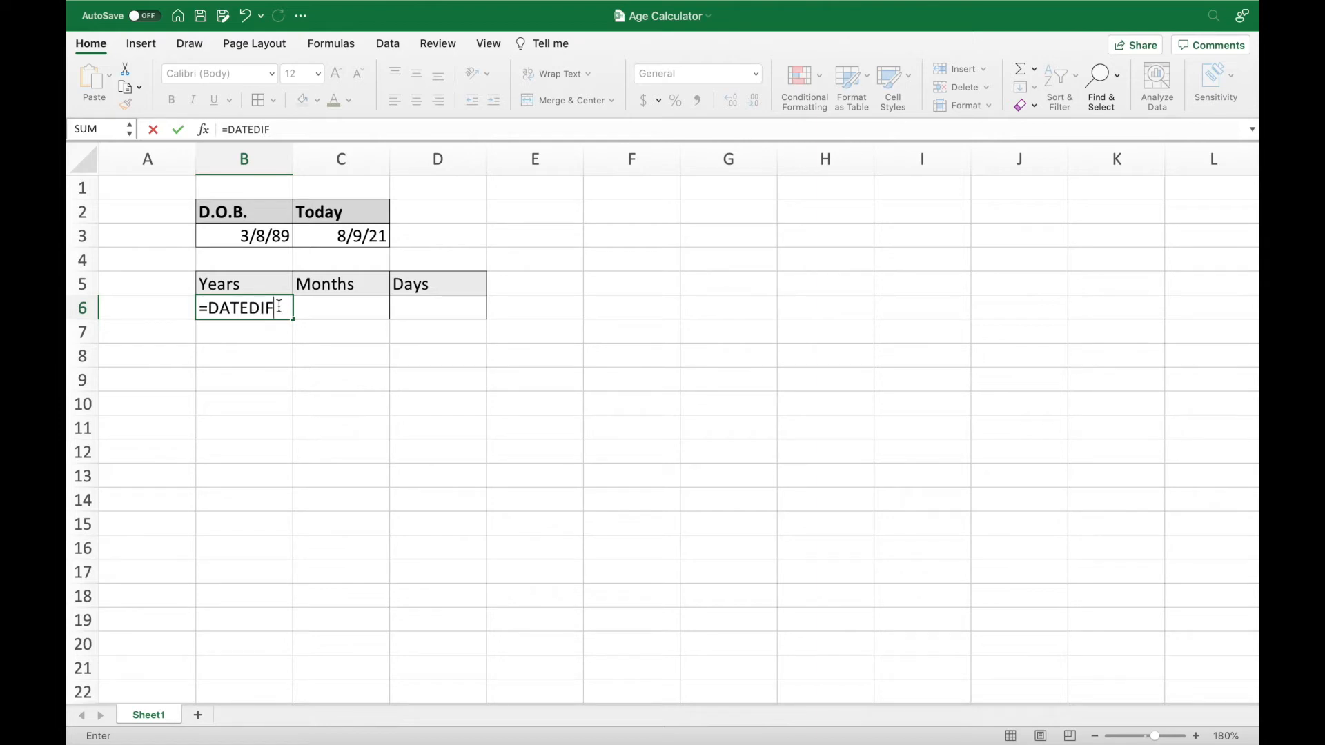
{"action": "type", "text": "("}
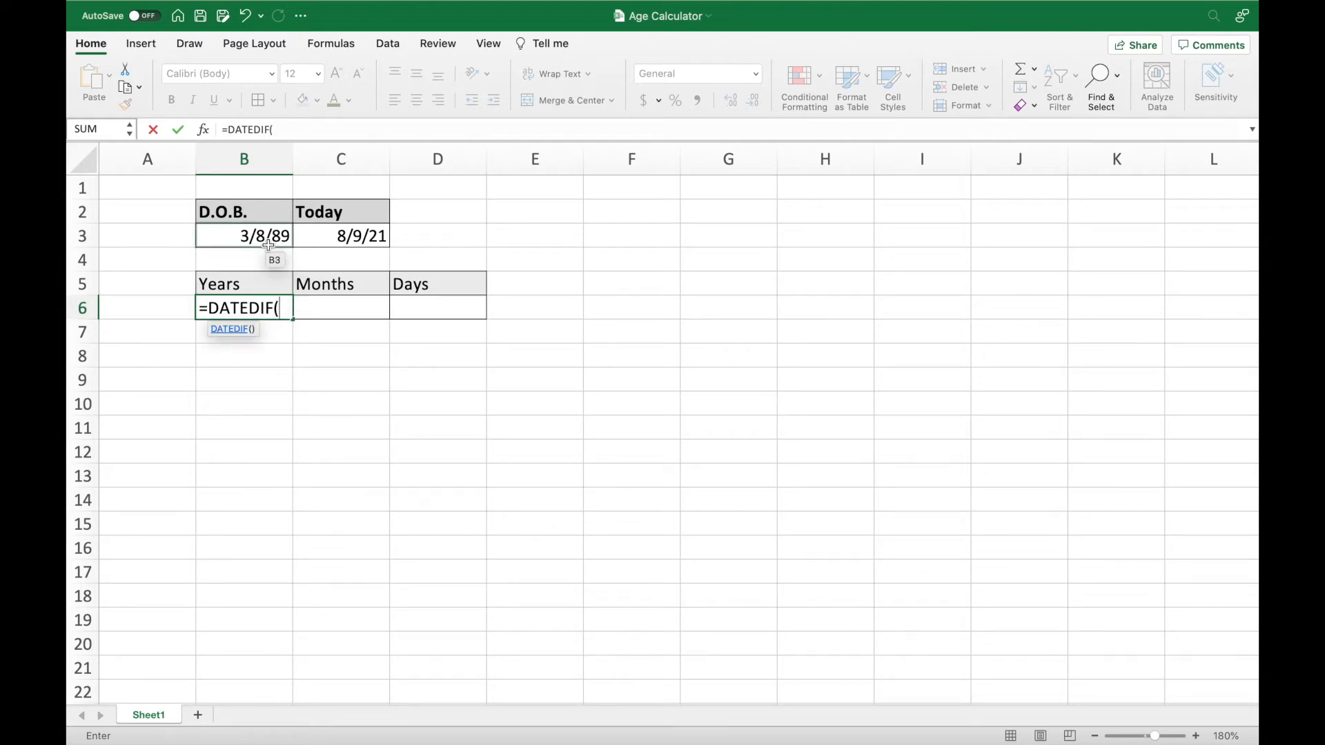
{"action": "left_click", "coordinate": [245, 236]}
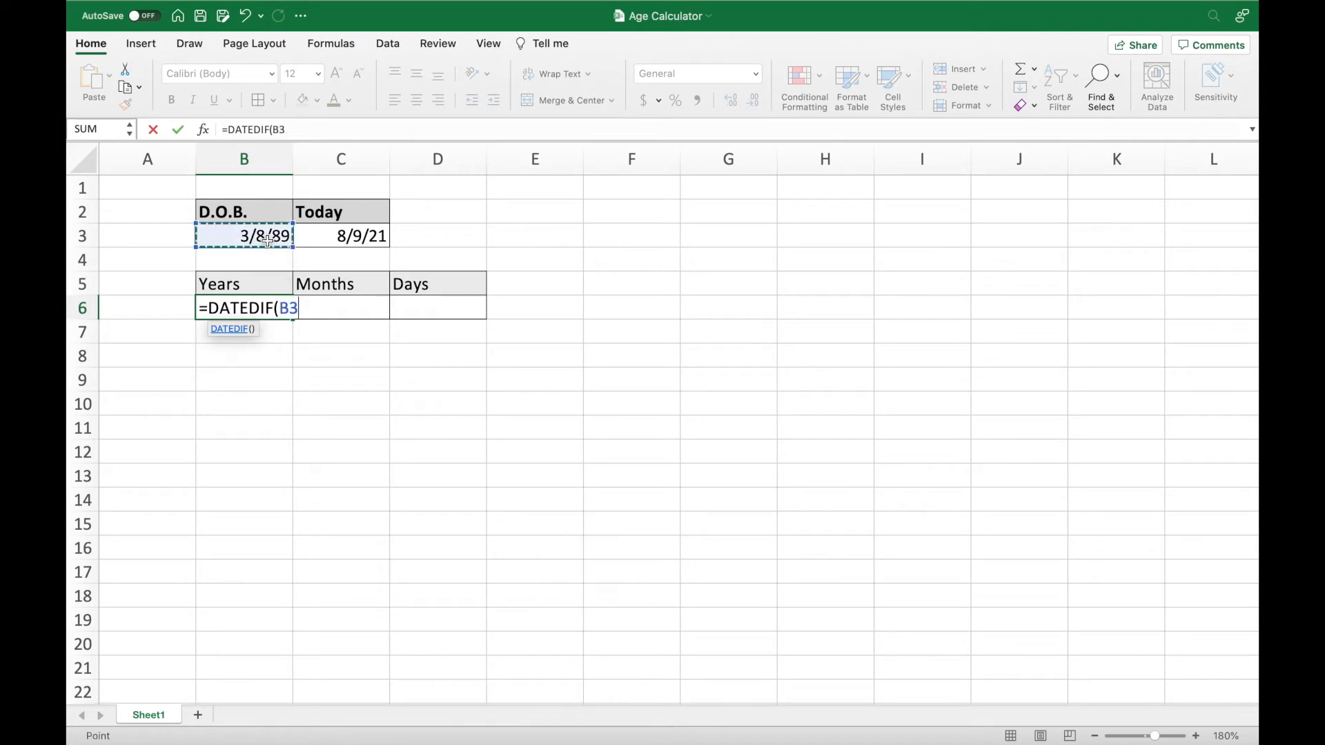
{"action": "type", "text": ","}
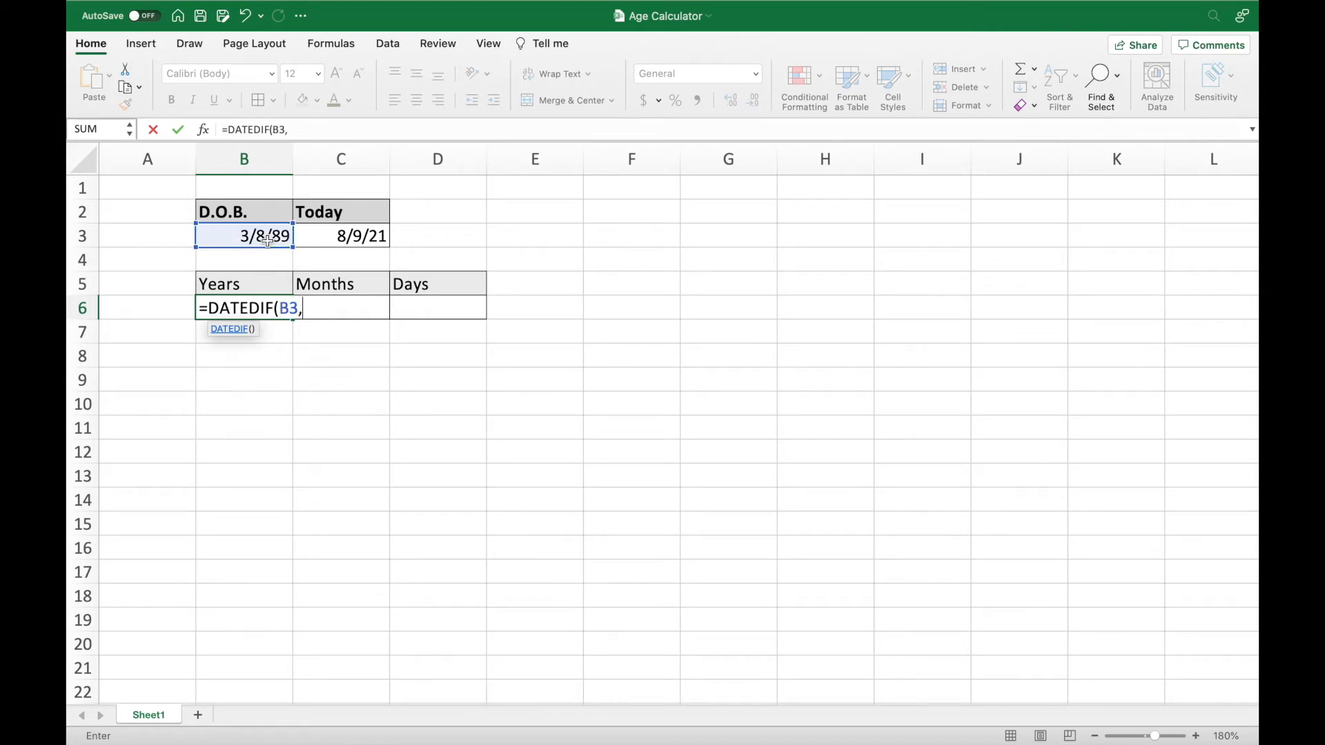
{"action": "mouse_move", "coordinate": [328, 239]}
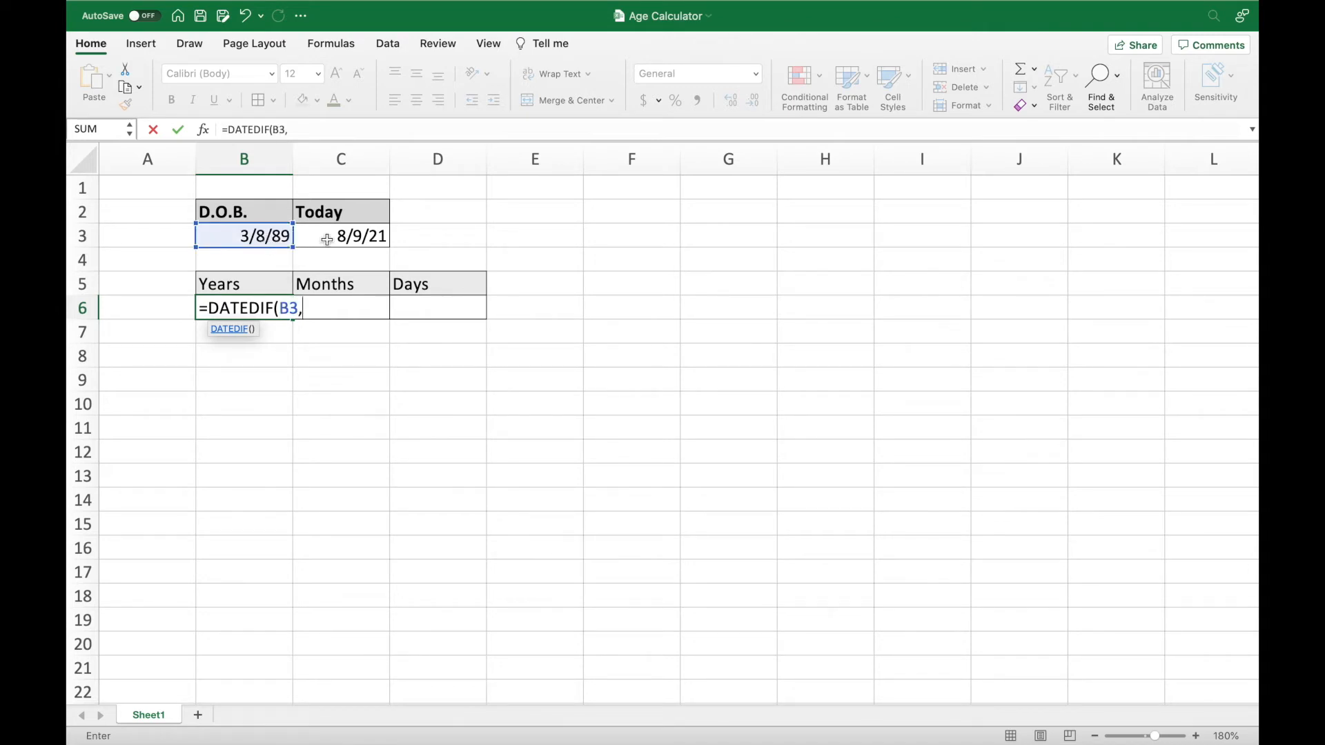
{"action": "left_click", "coordinate": [341, 236]}
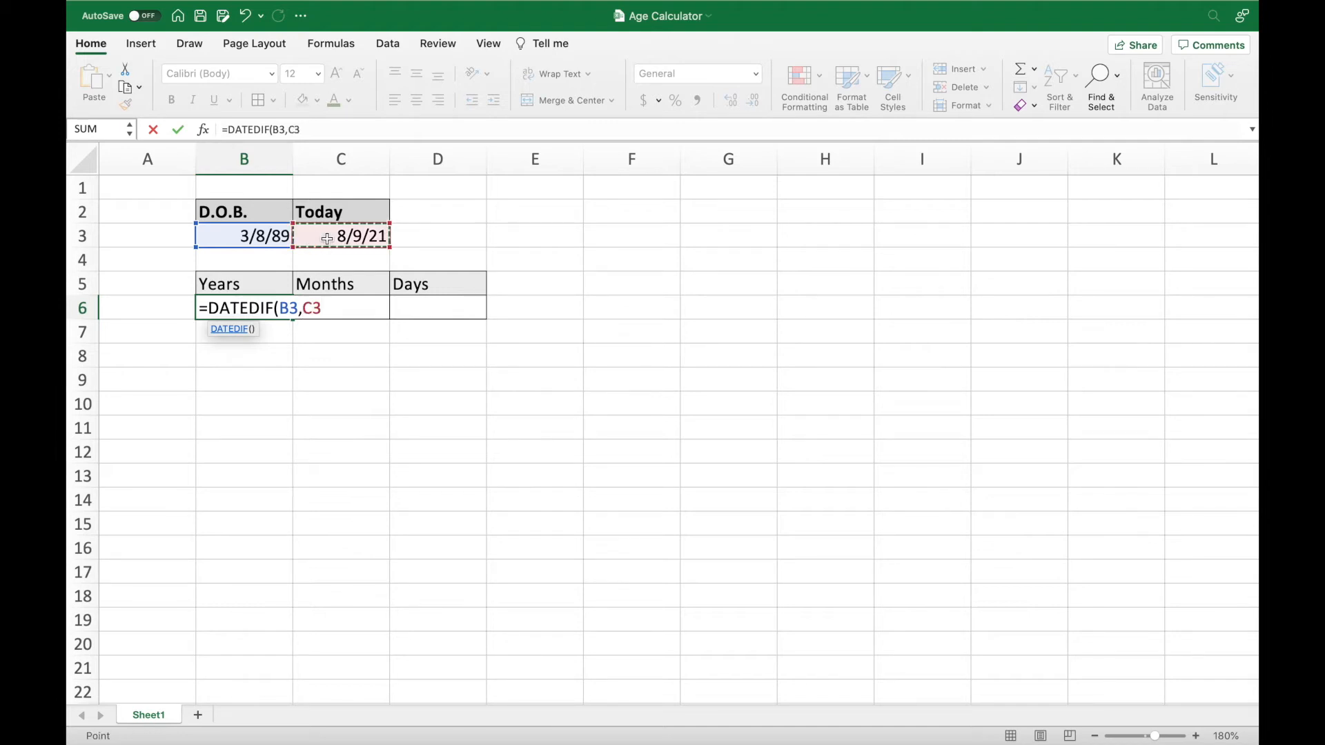
{"action": "type", "text": ",\""}
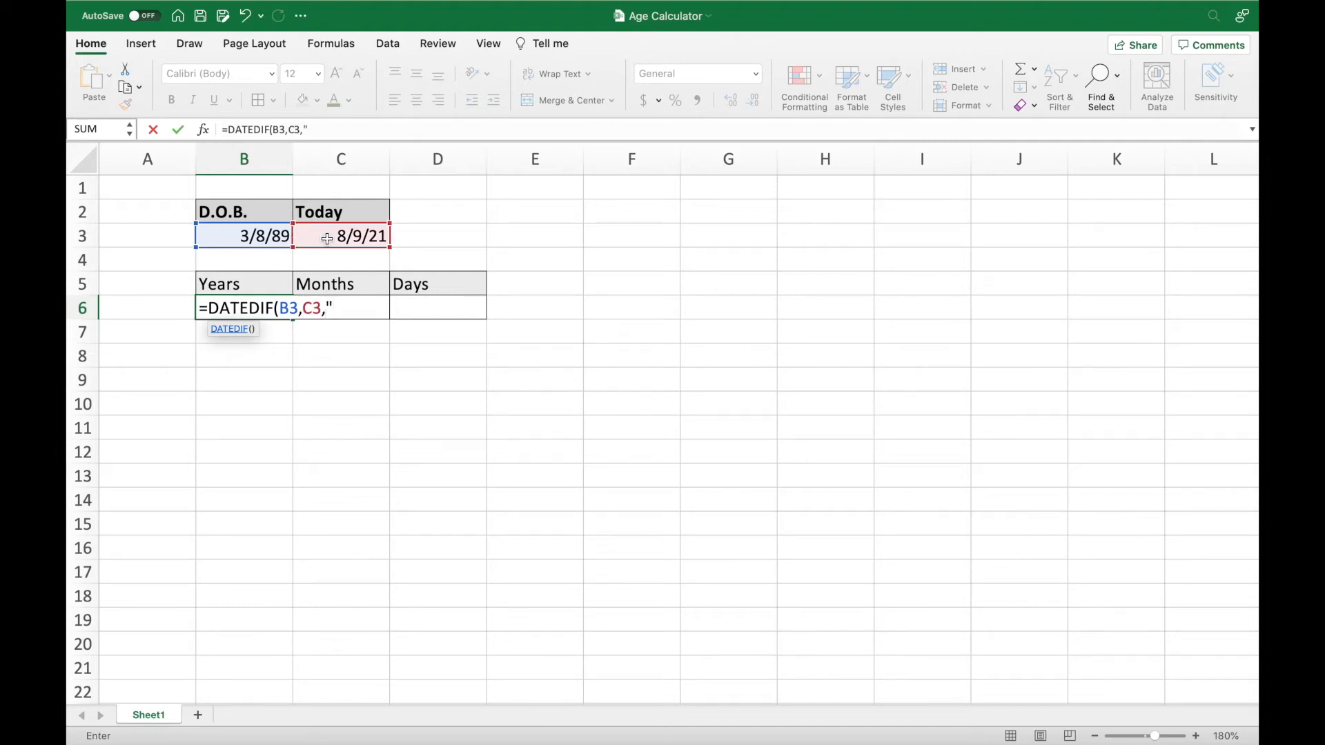
{"action": "type", "text": "Y"}
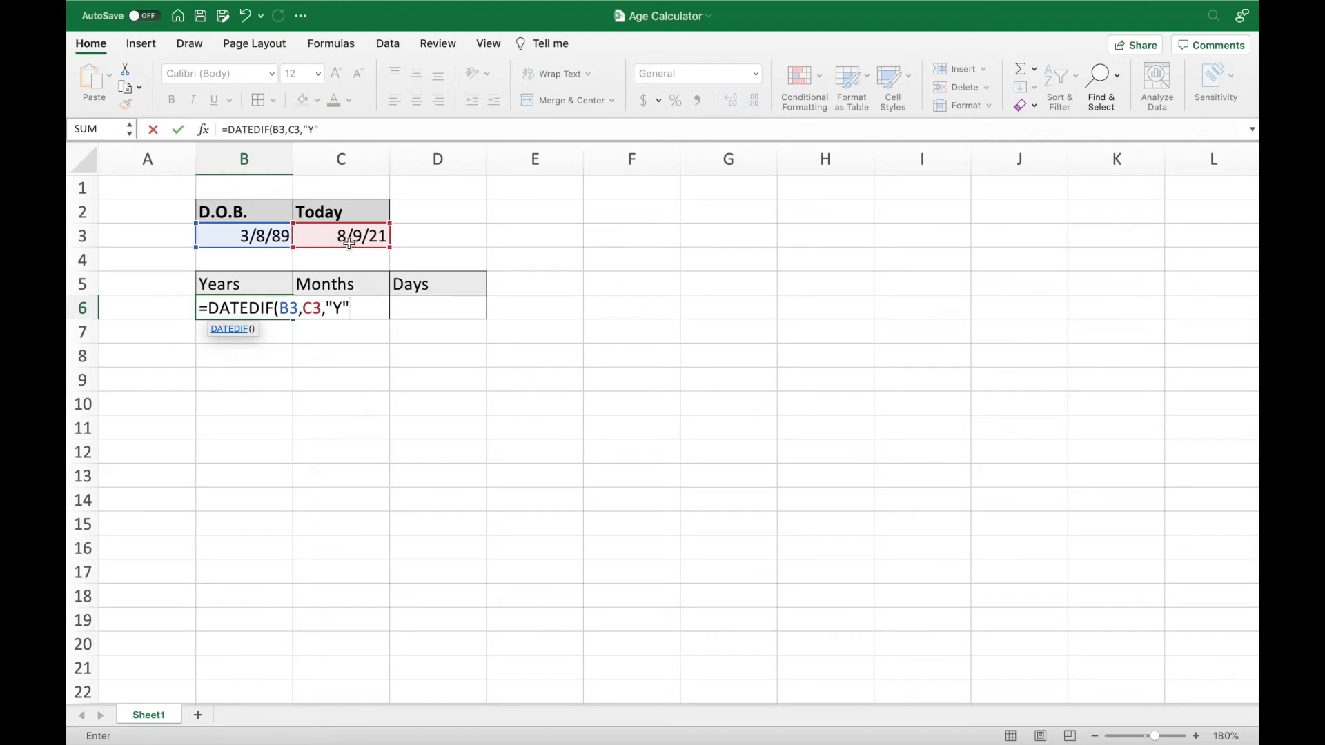
{"action": "key", "text": "Return"}
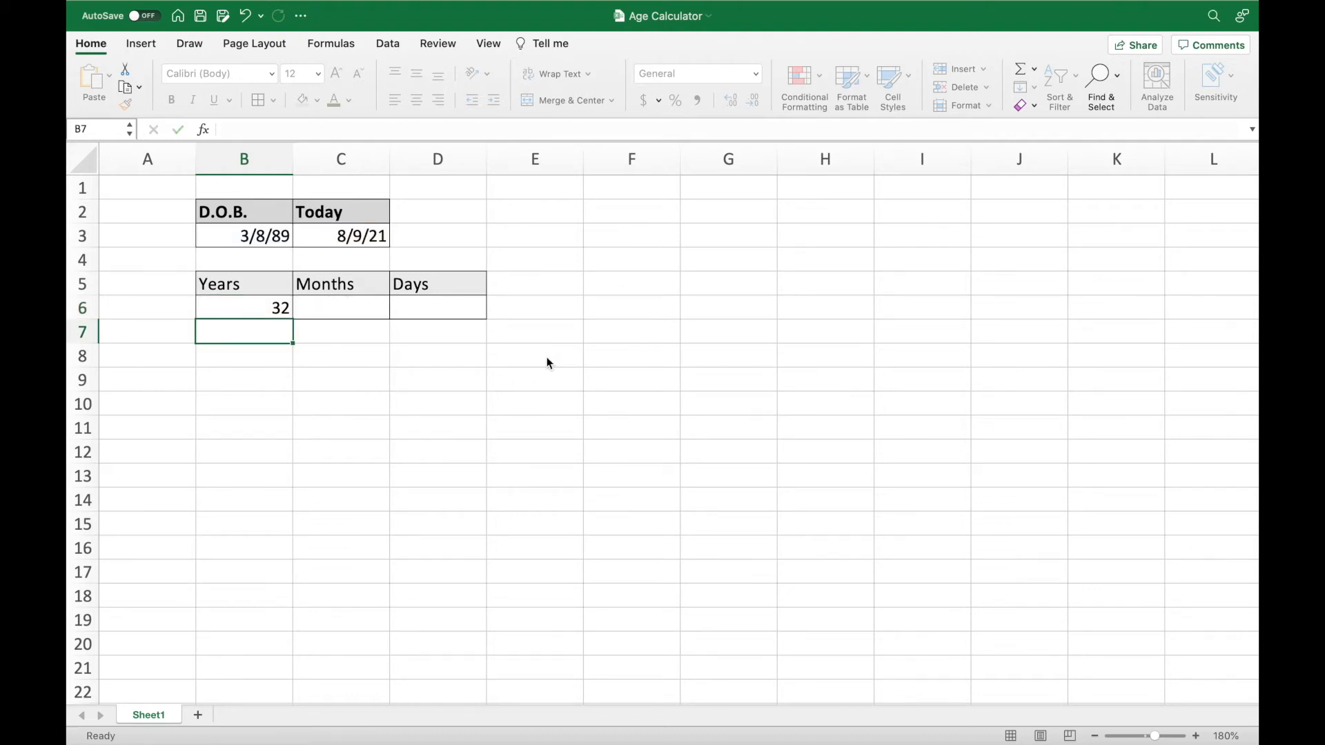
{"action": "left_click", "coordinate": [245, 307]}
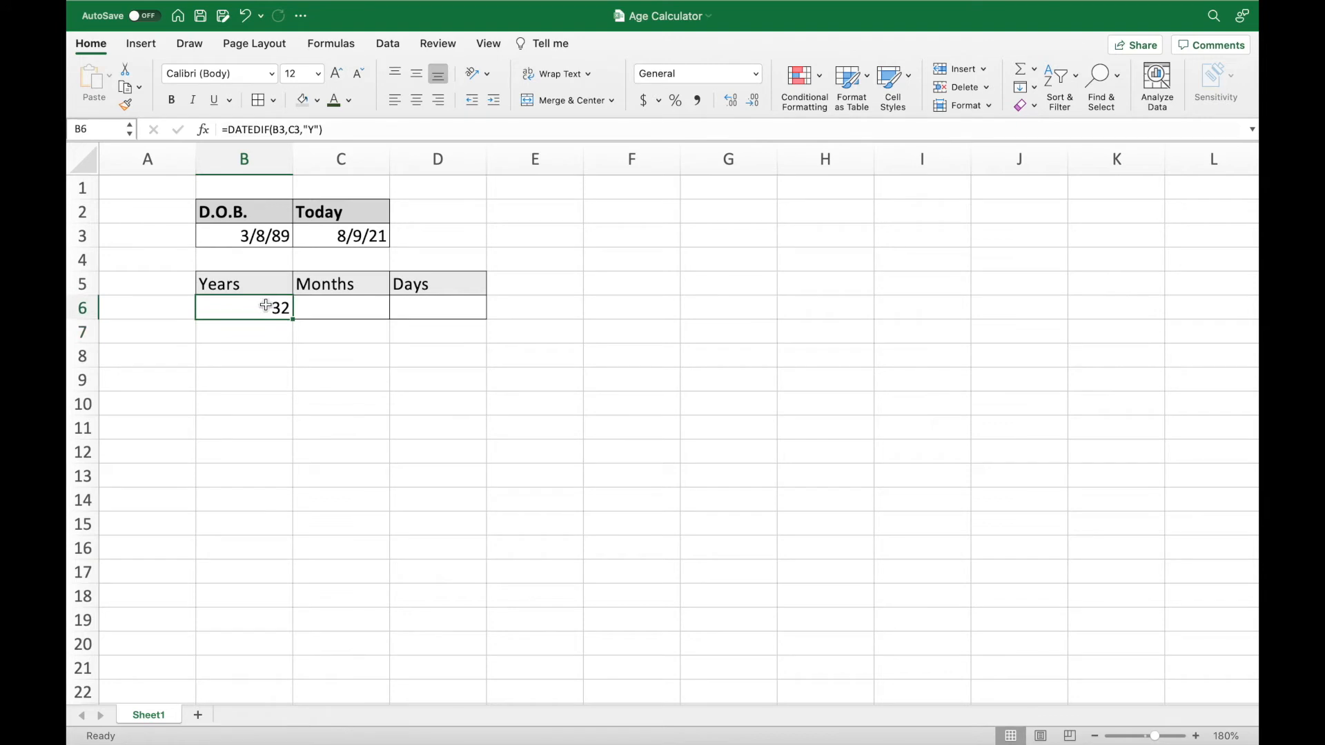
{"action": "mouse_move", "coordinate": [336, 306]}
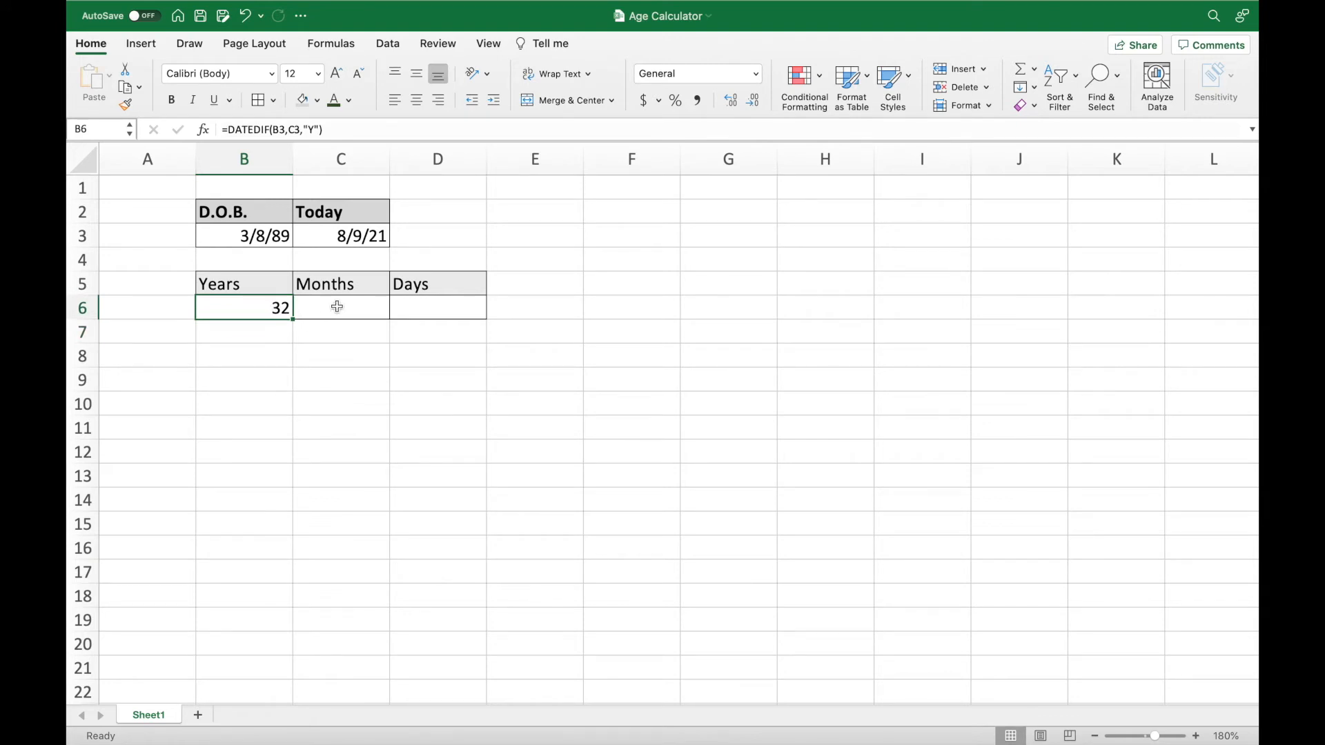
Enter =DATEDIF(B3,C3,"YM") in C6 to give 5 leftover months.
{"action": "left_click", "coordinate": [341, 306]}
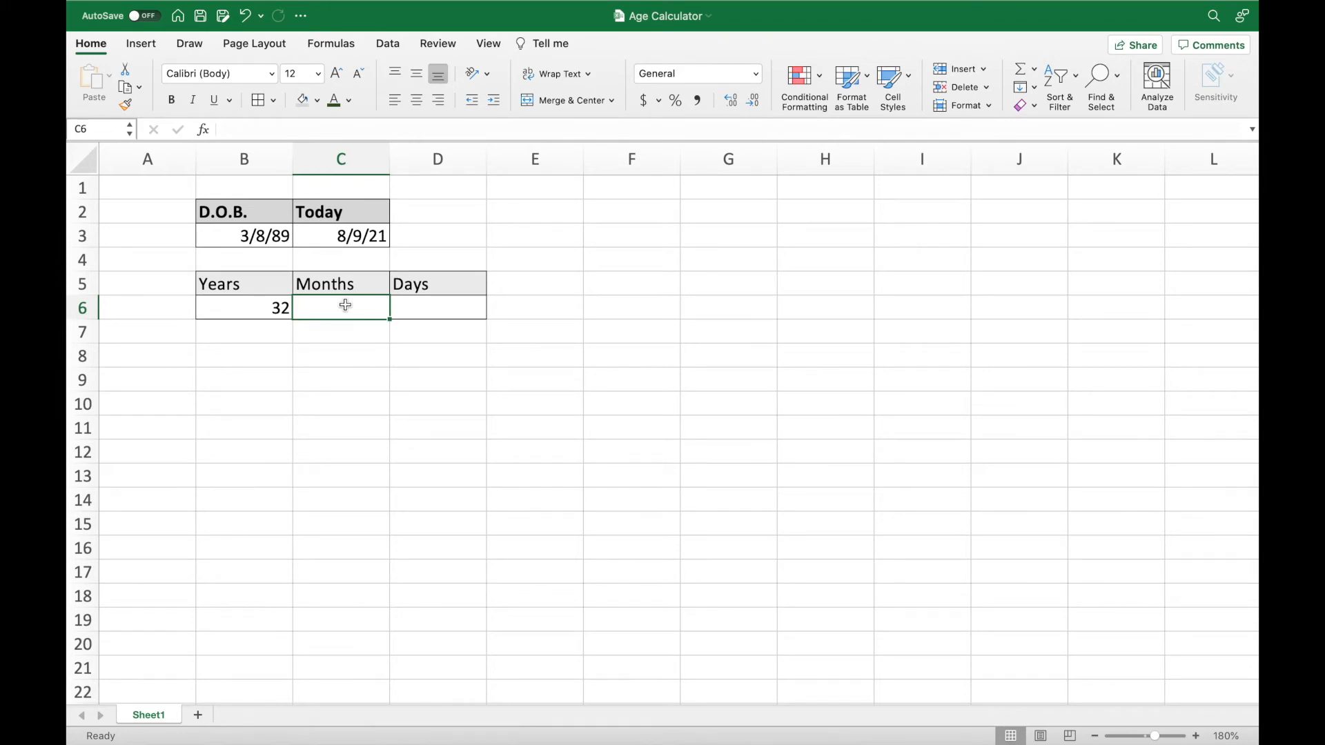
{"action": "type", "text": "=D"}
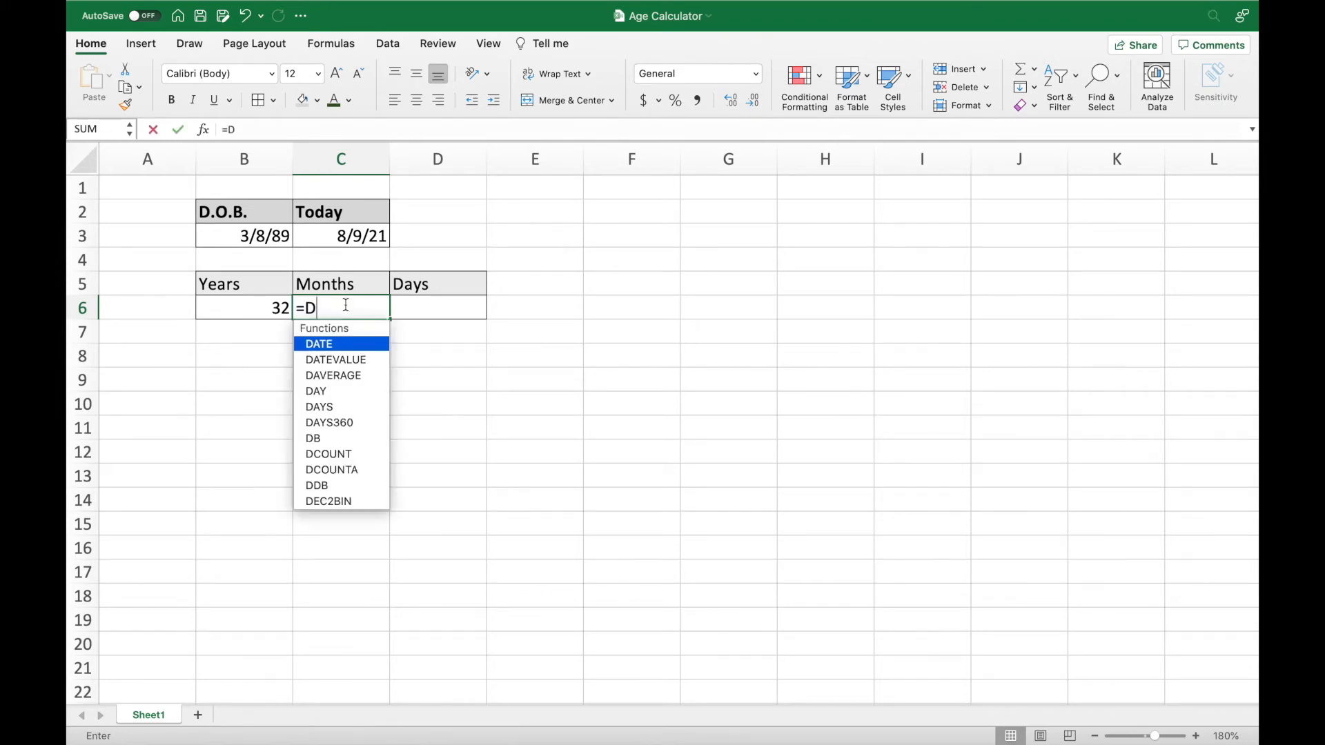
{"action": "type", "text": "ATEDIF"}
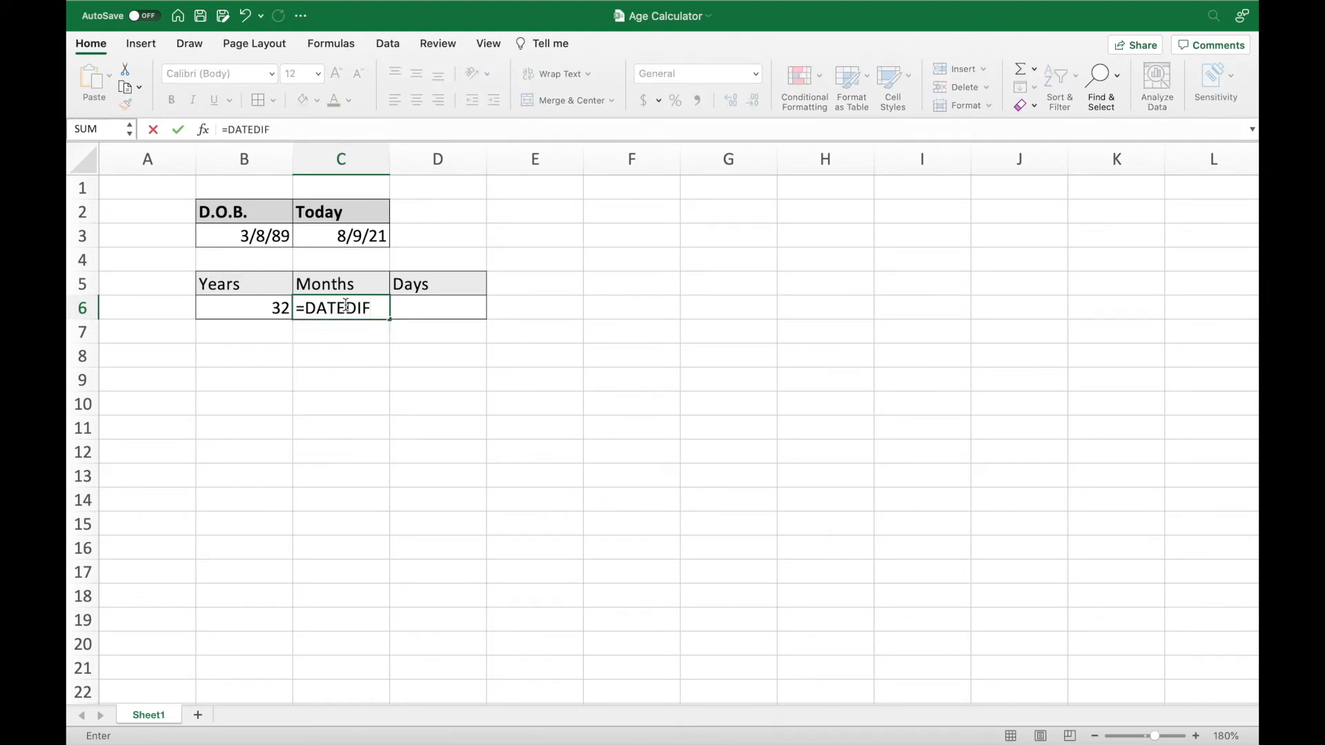
{"action": "type", "text": "("}
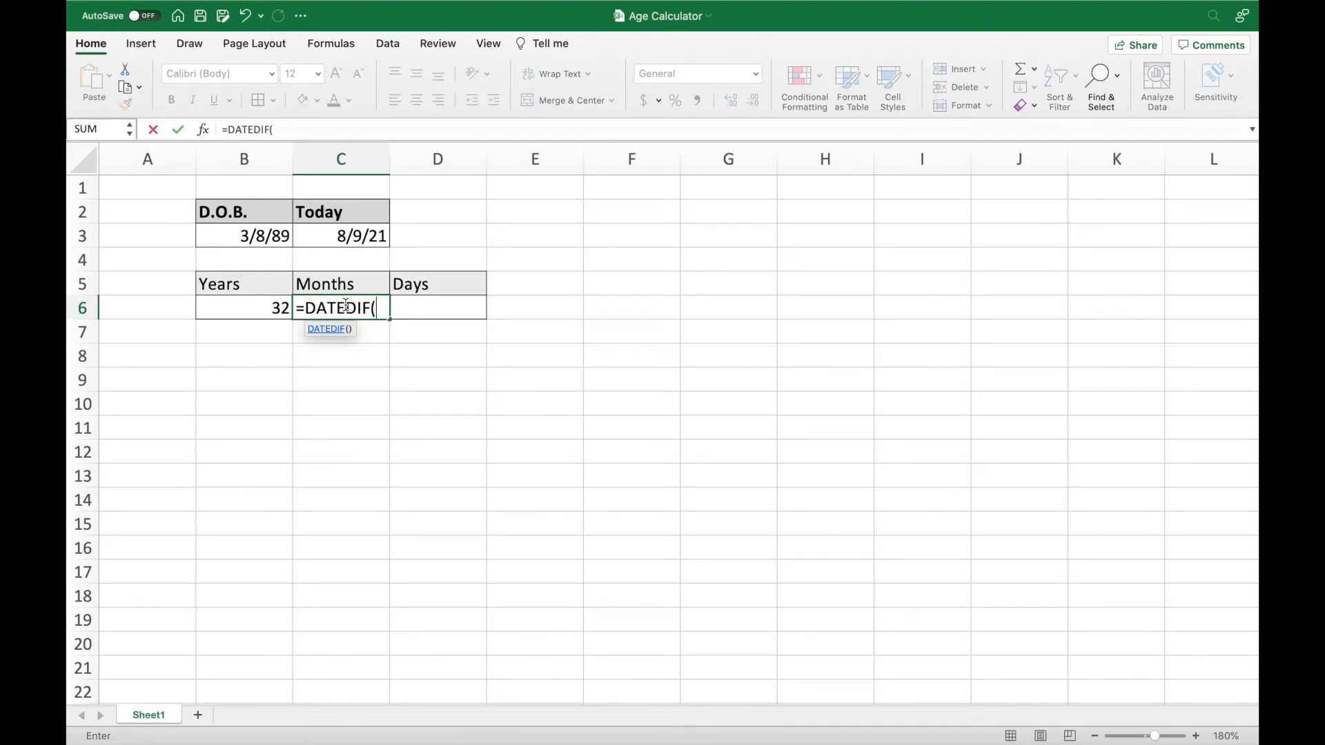
{"action": "left_click", "coordinate": [245, 236]}
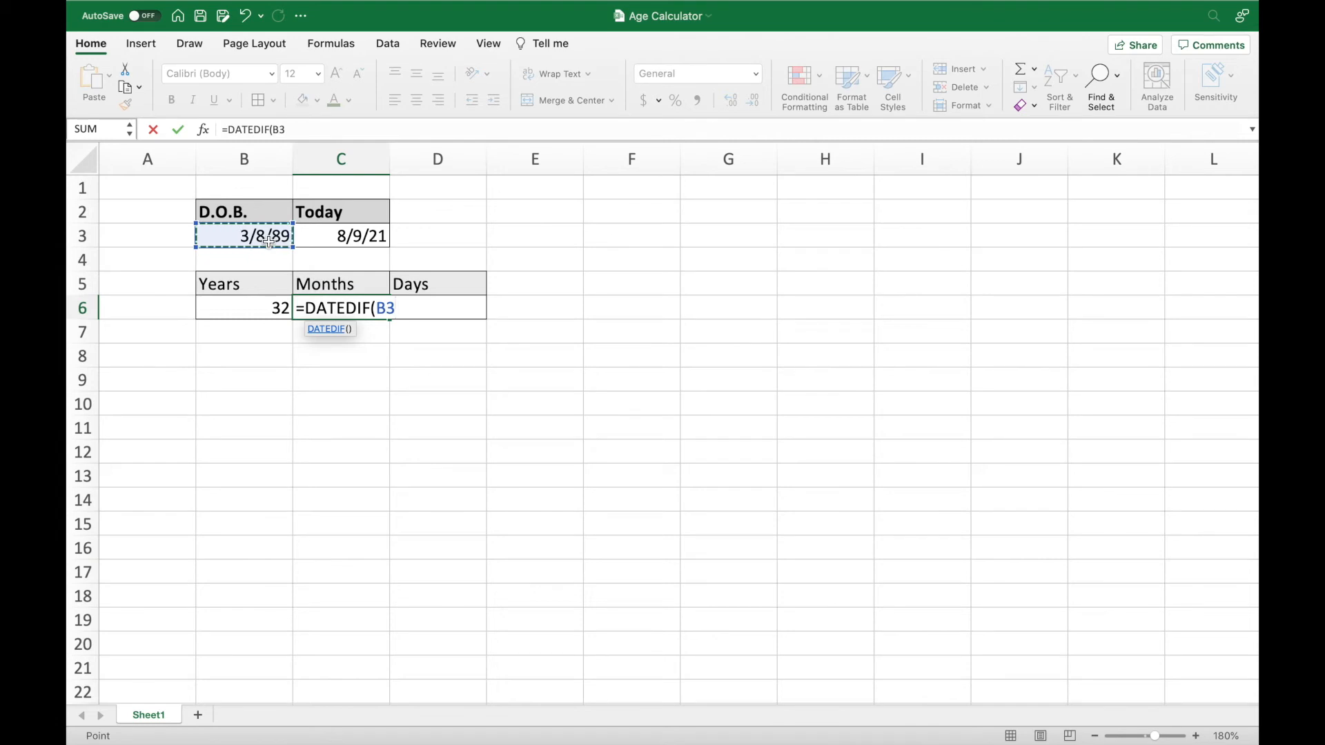
{"action": "left_click", "coordinate": [341, 236]}
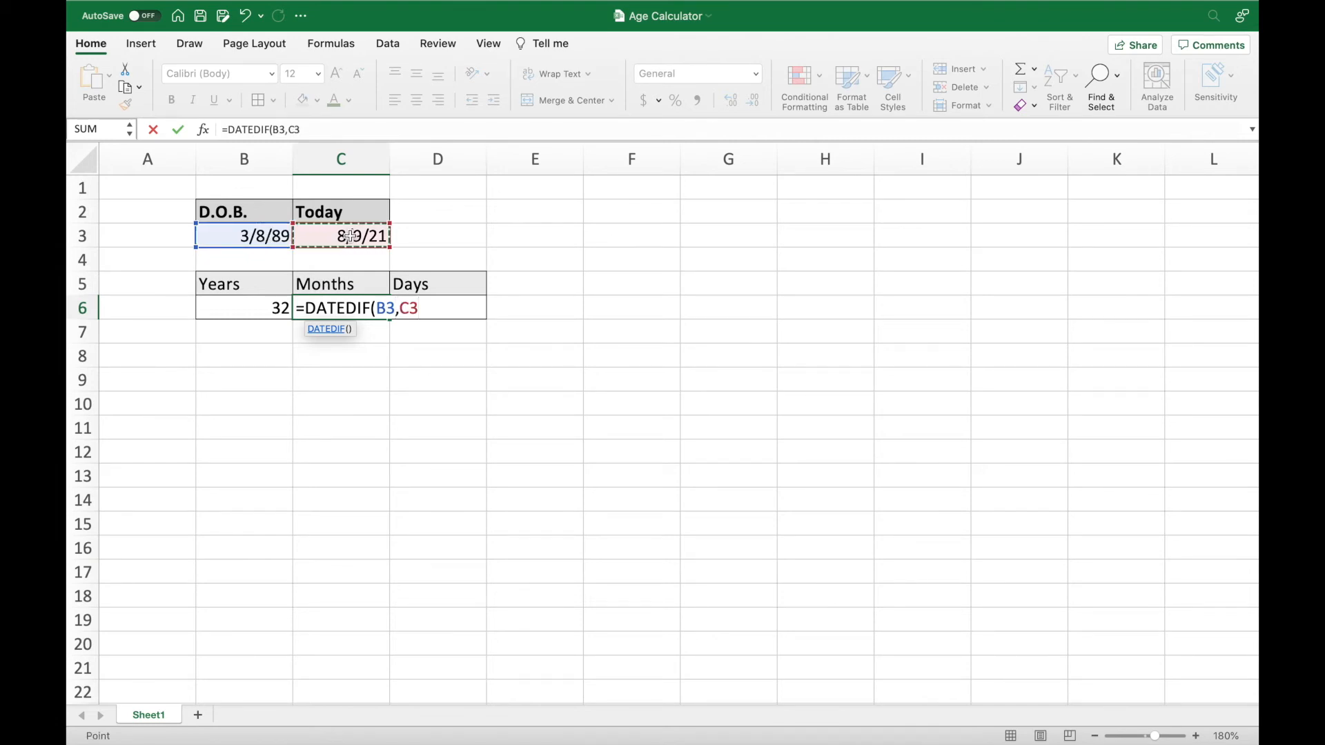
{"action": "type", "text": ","}
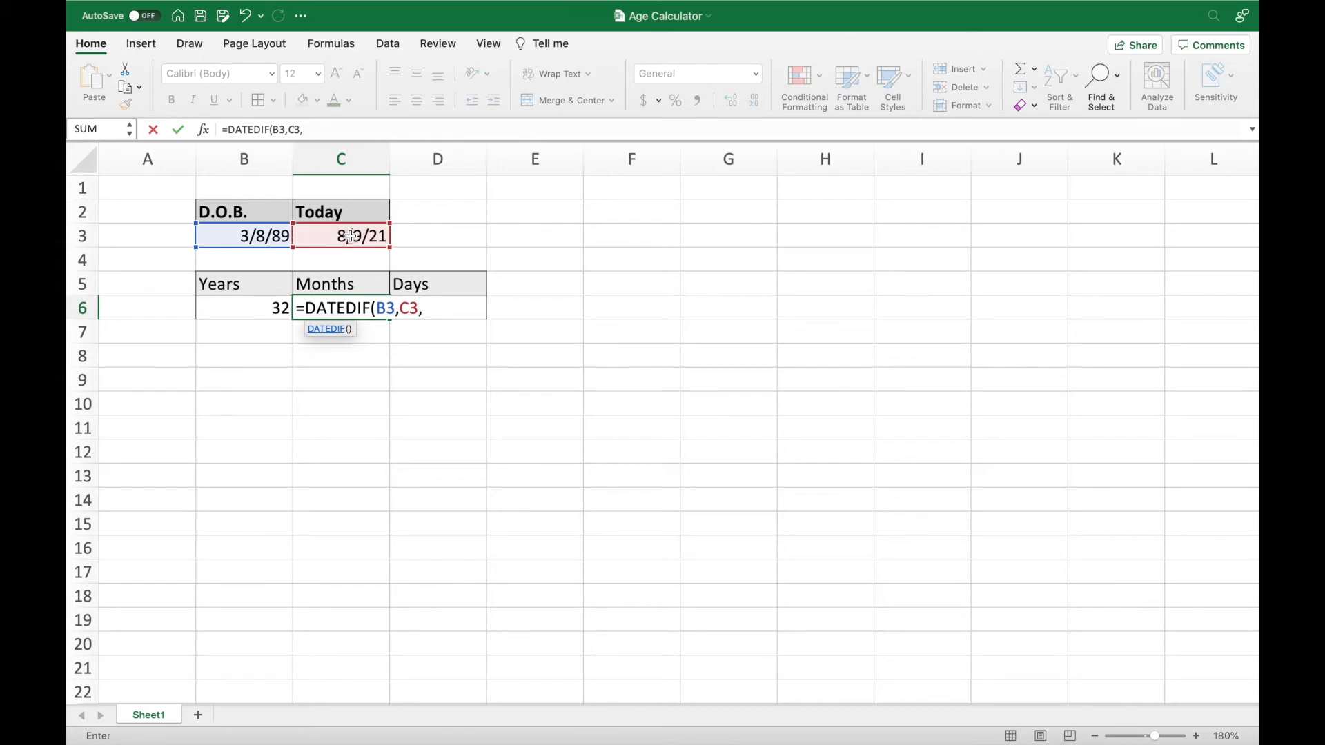
{"action": "type", "text": "\""}
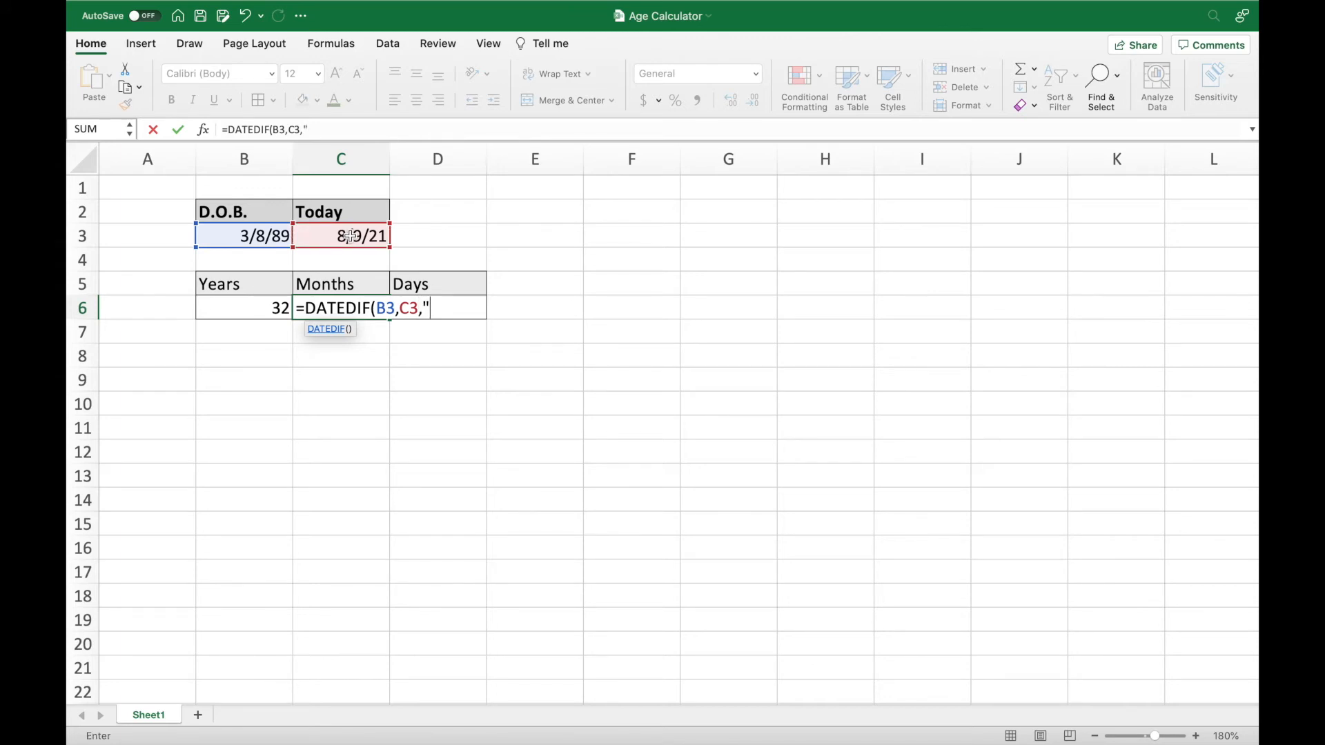
{"action": "type", "text": "YM"}
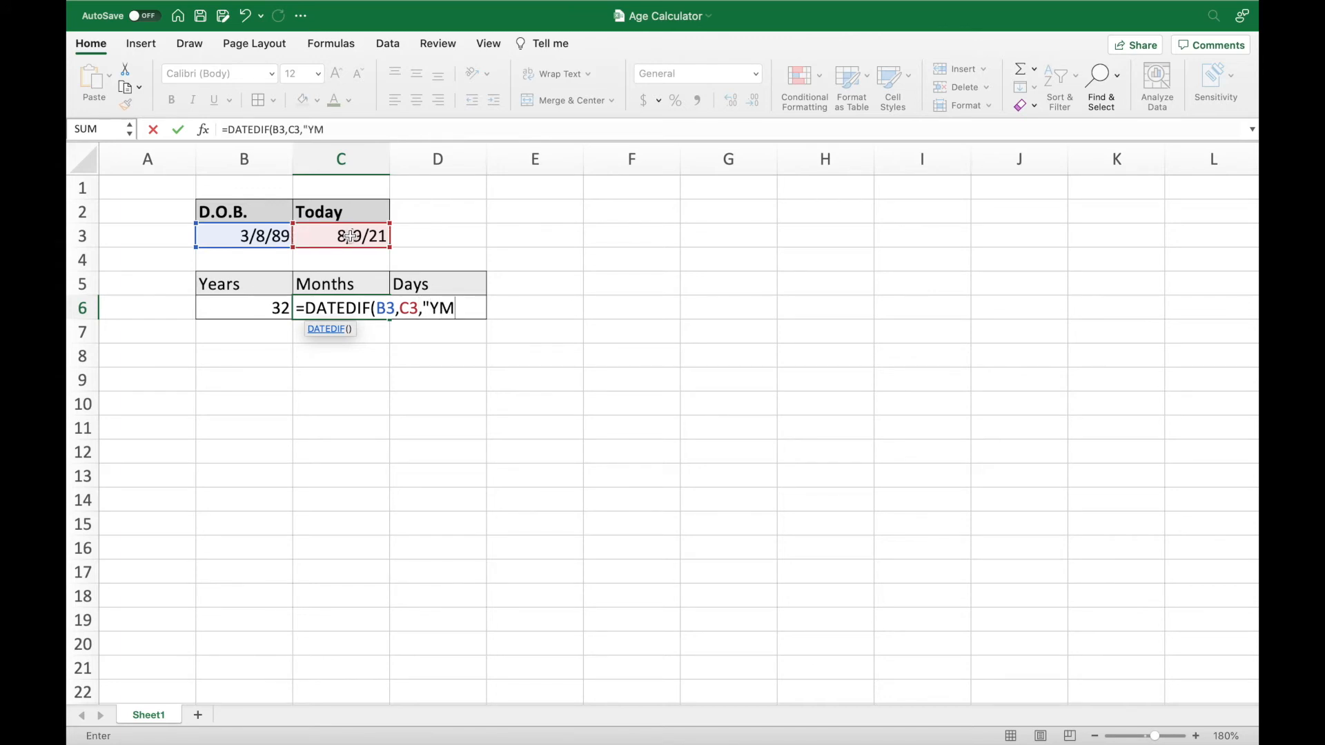
{"action": "type", "text": "\""}
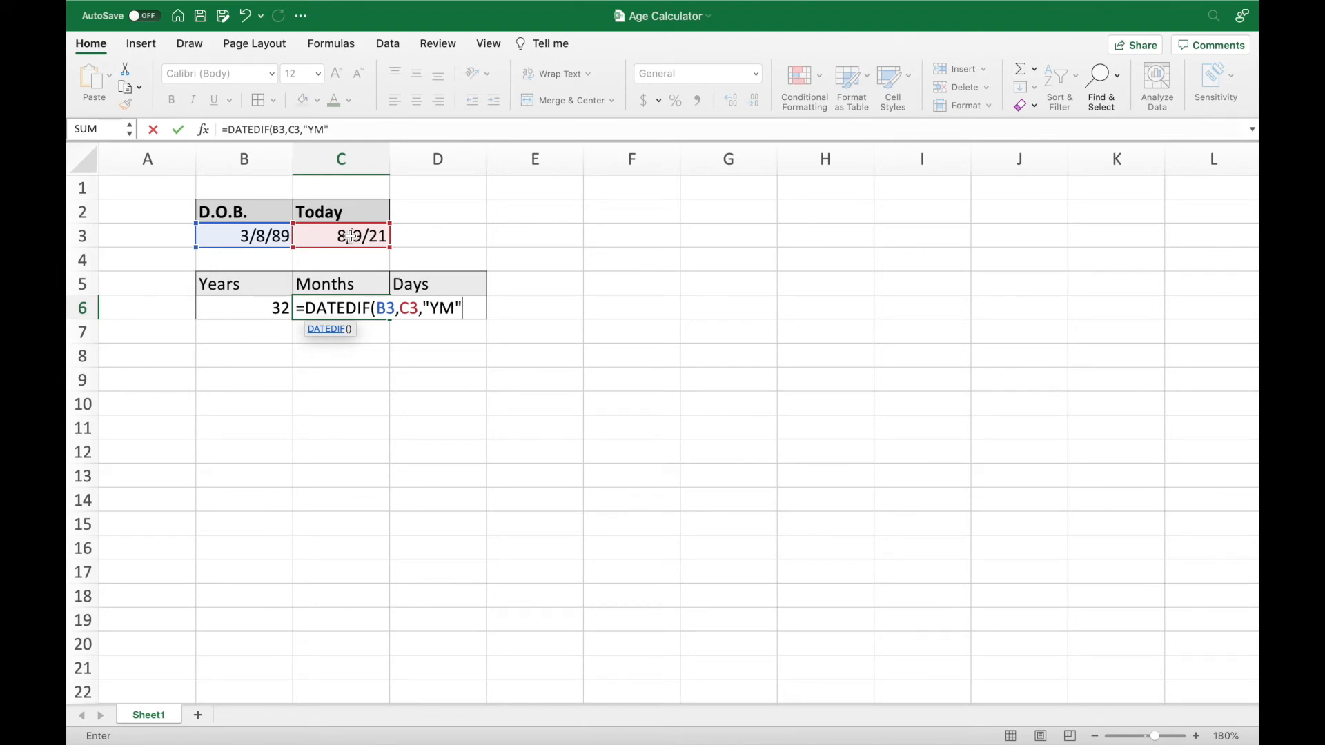
{"action": "mouse_move", "coordinate": [570, 334]}
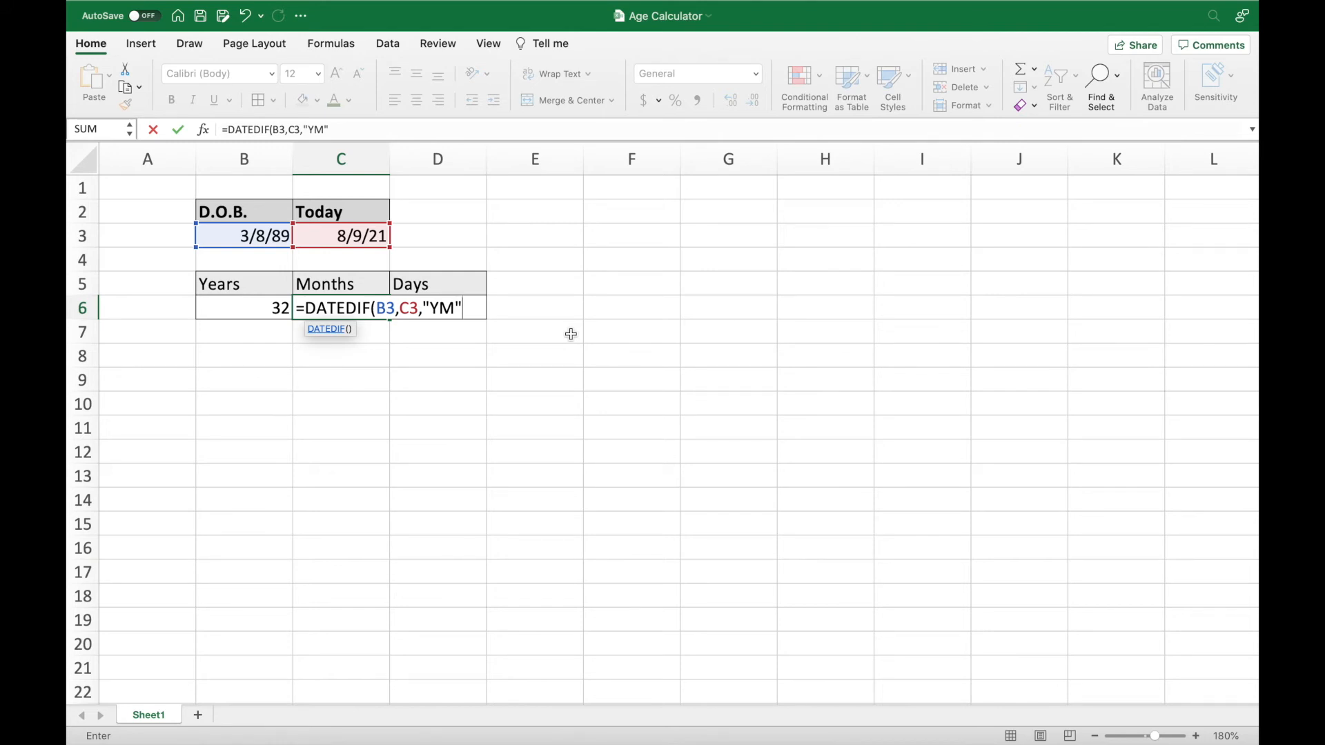
{"action": "key", "text": "Return"}
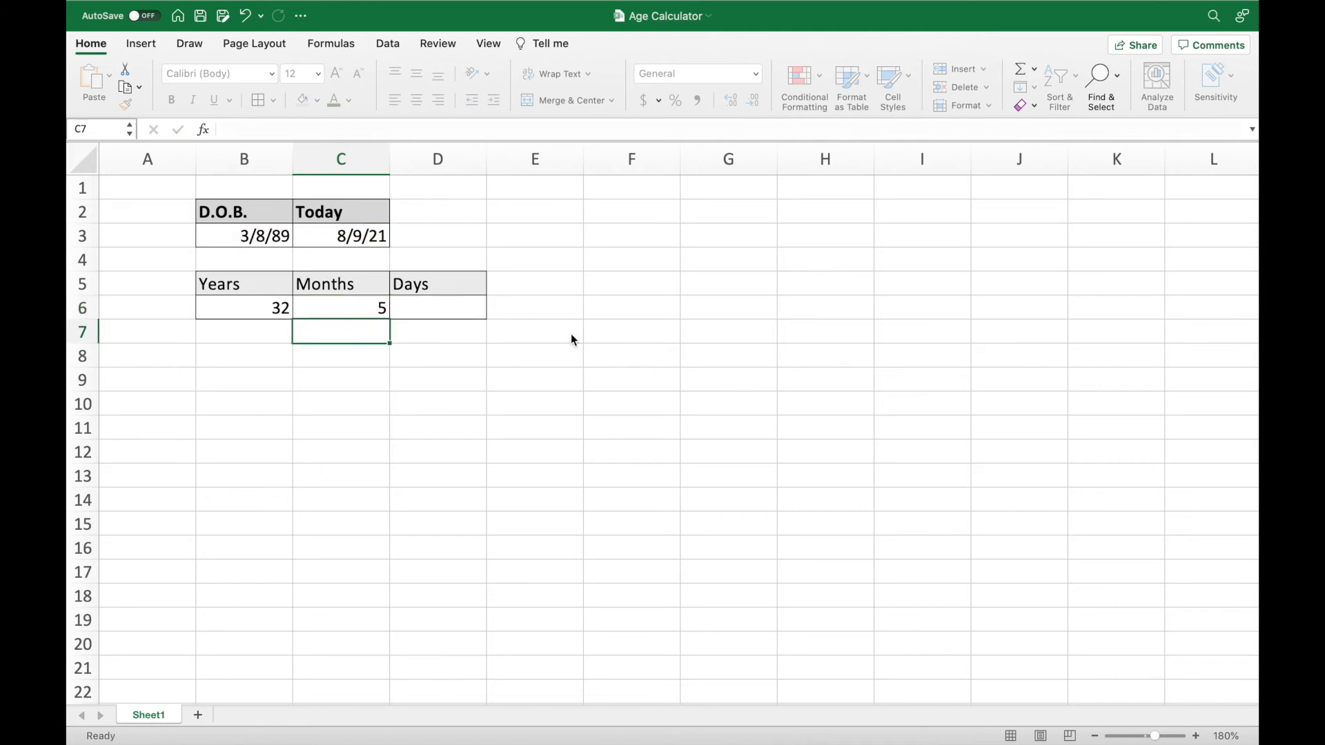
Enter =DATEDIF(B3,C3,"MD") in D6 to give 1 leftover day.
{"action": "left_click", "coordinate": [341, 308]}
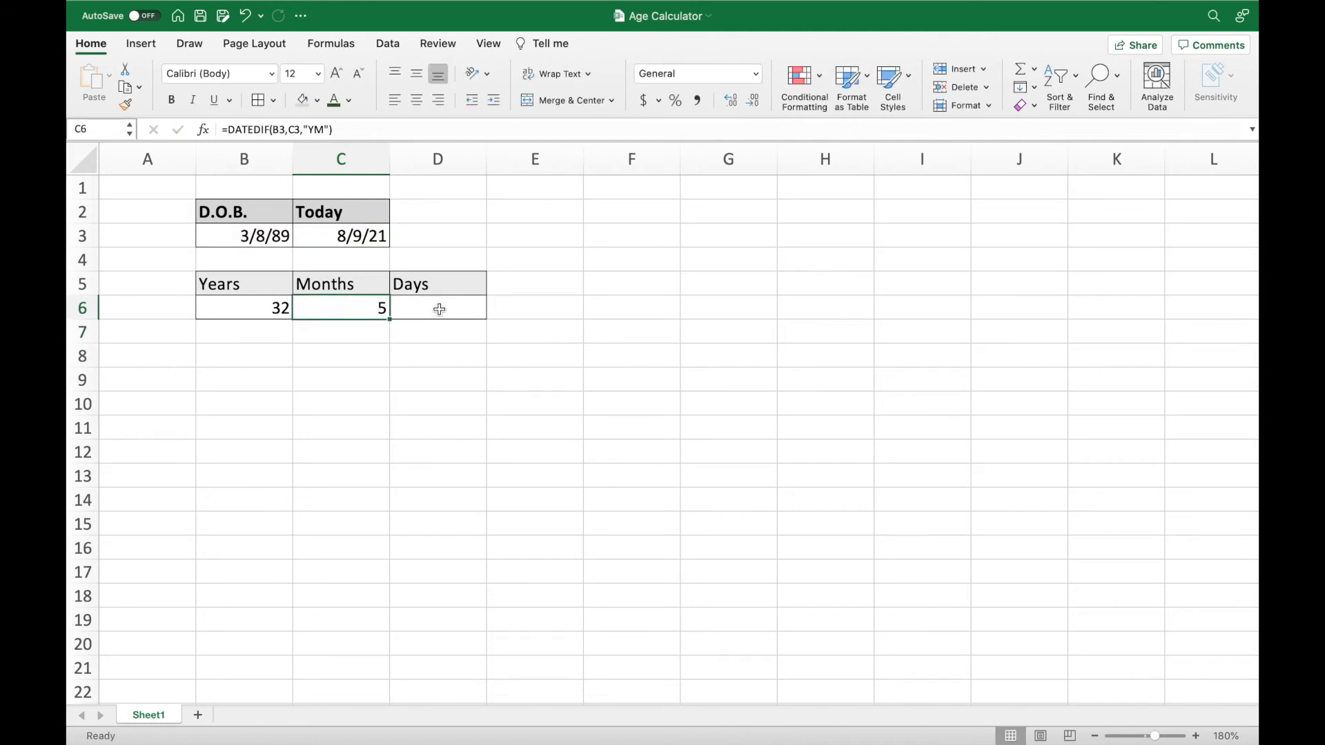
{"action": "left_click", "coordinate": [437, 308]}
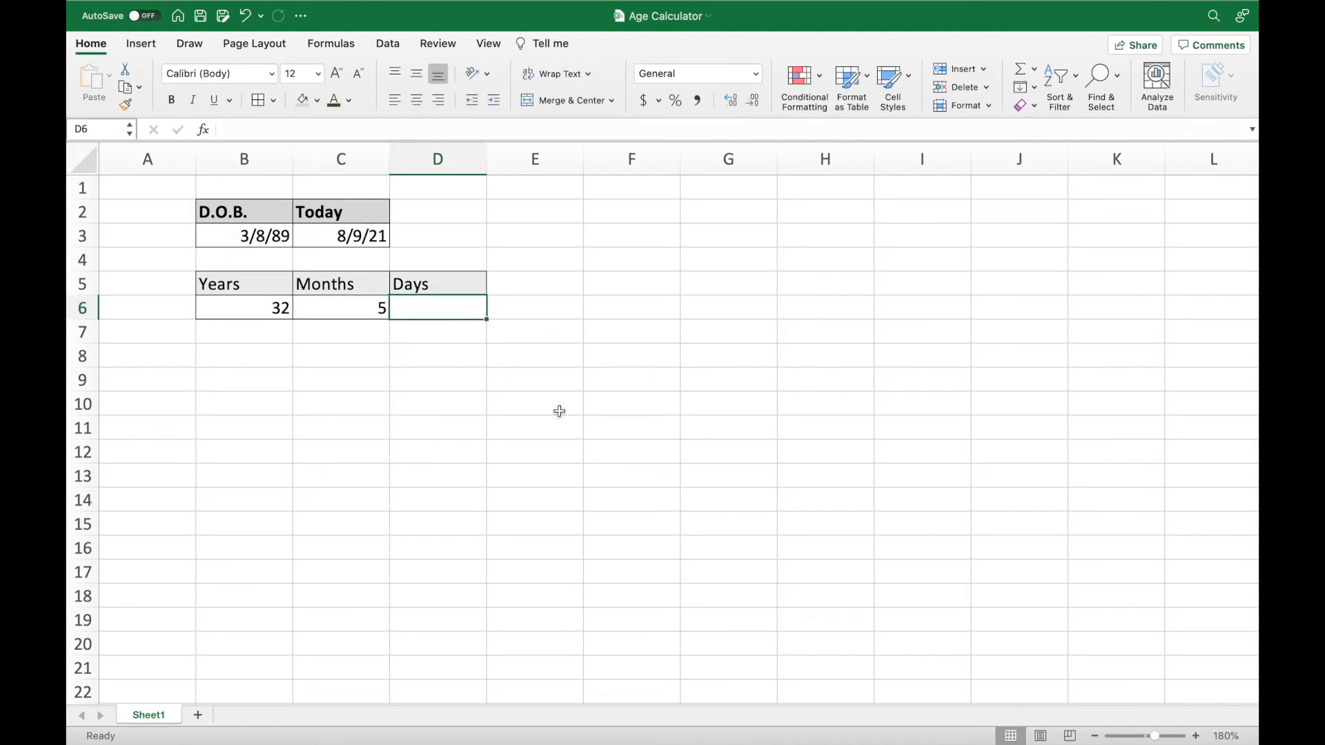
{"action": "type", "text": "=DA"}
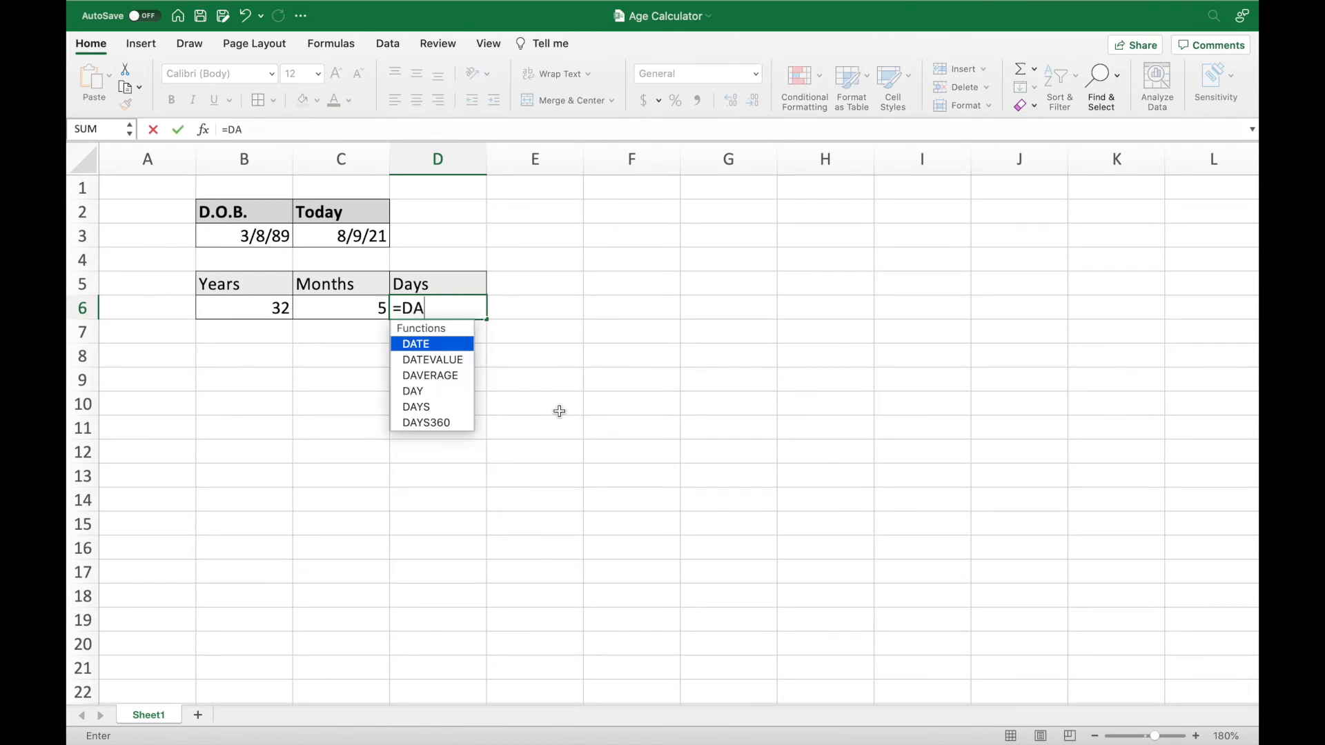
{"action": "type", "text": "TEDIF("}
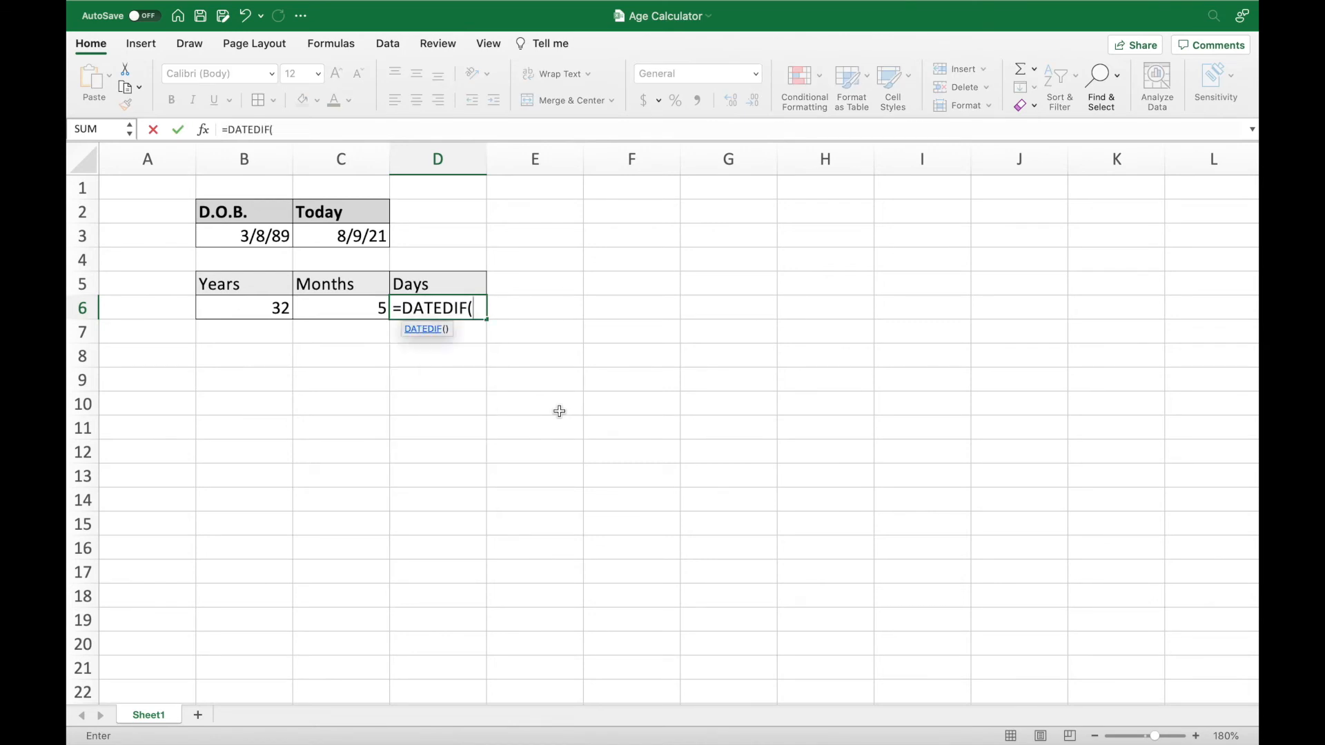
{"action": "left_click", "coordinate": [244, 236]}
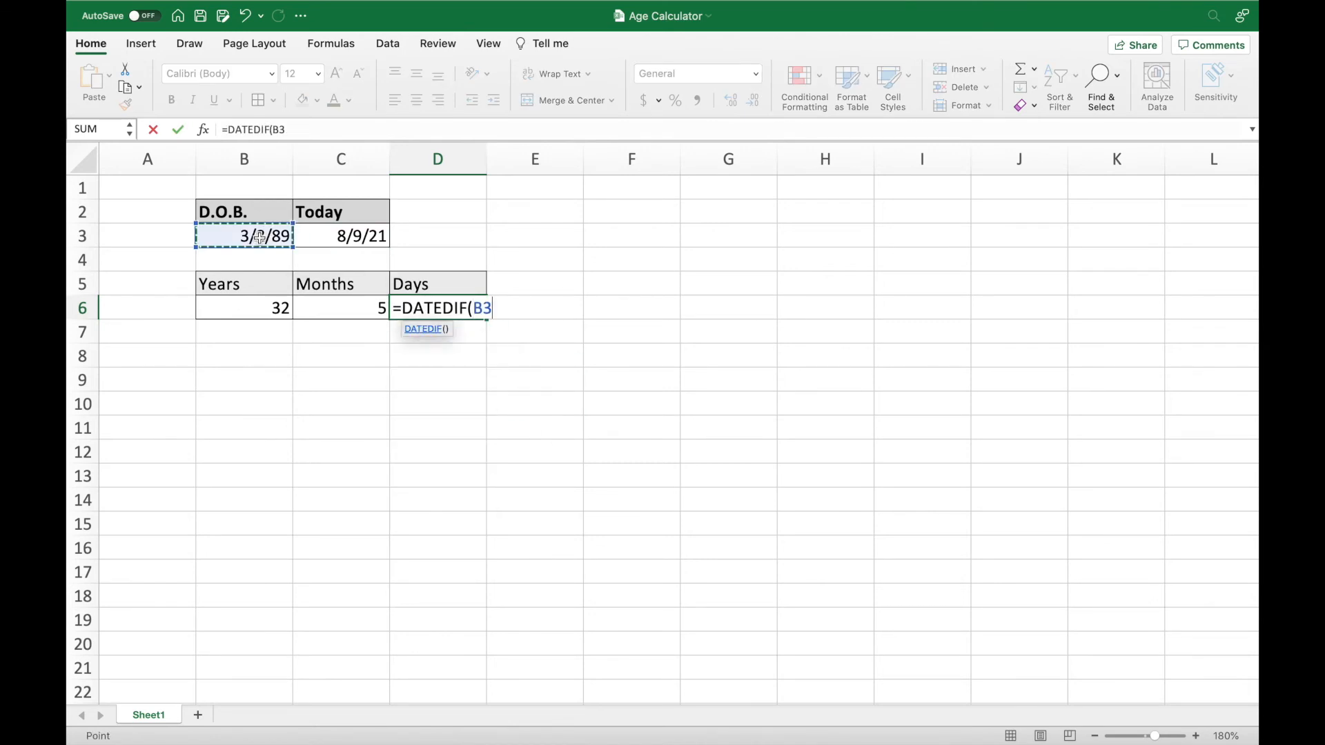
{"action": "type", "text": ","}
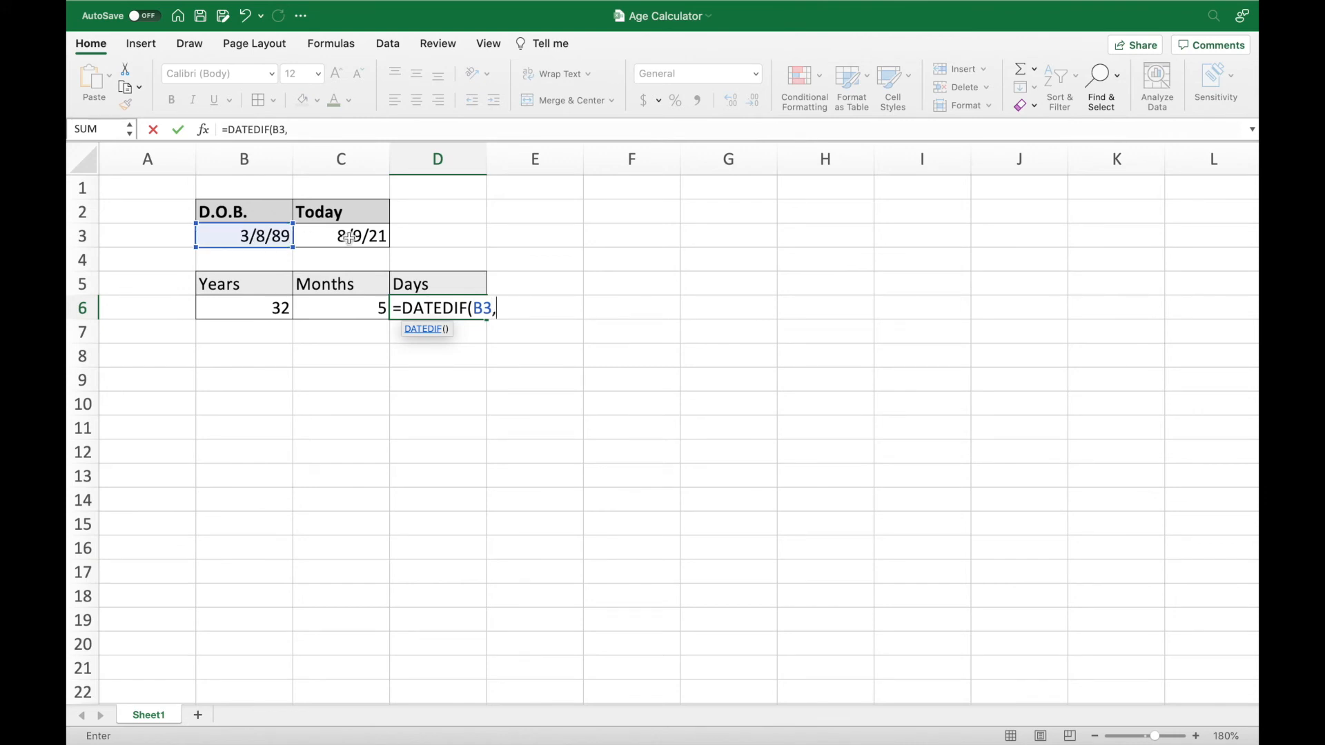
{"action": "left_click", "coordinate": [341, 236]}
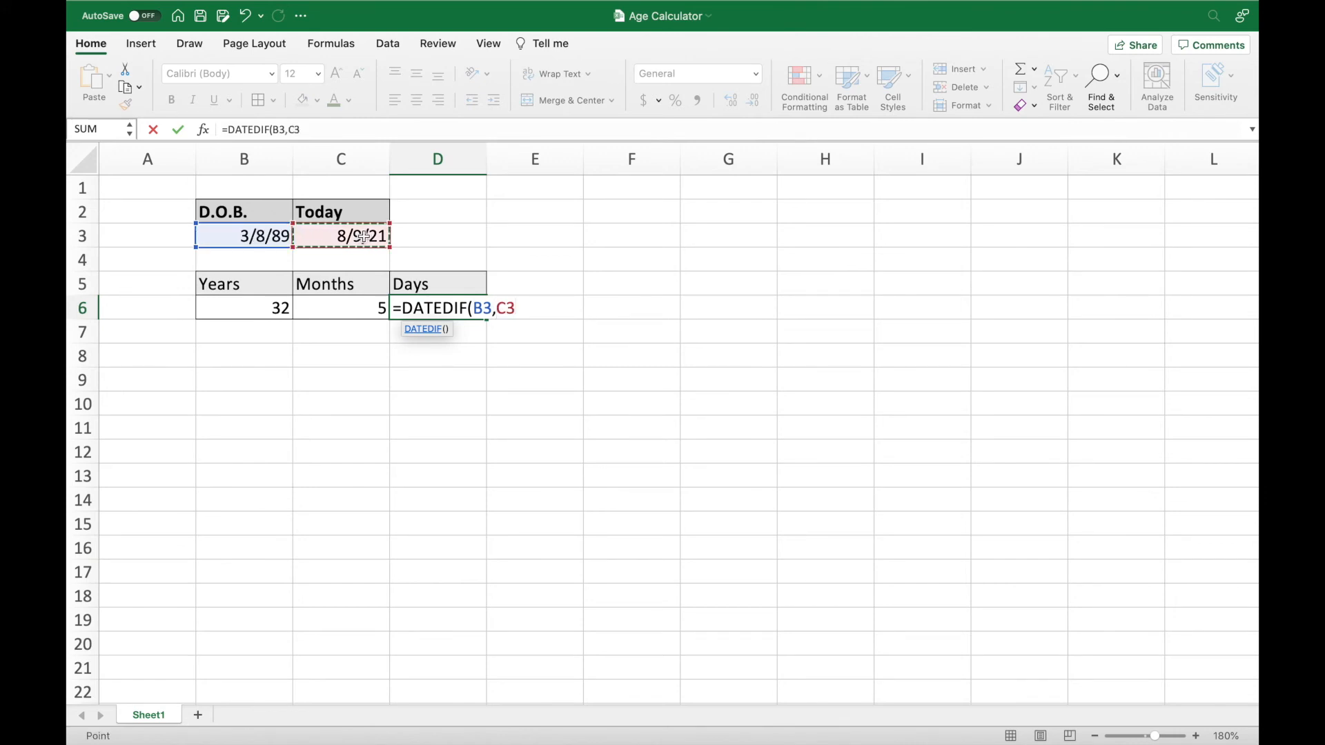
{"action": "type", "text": ","}
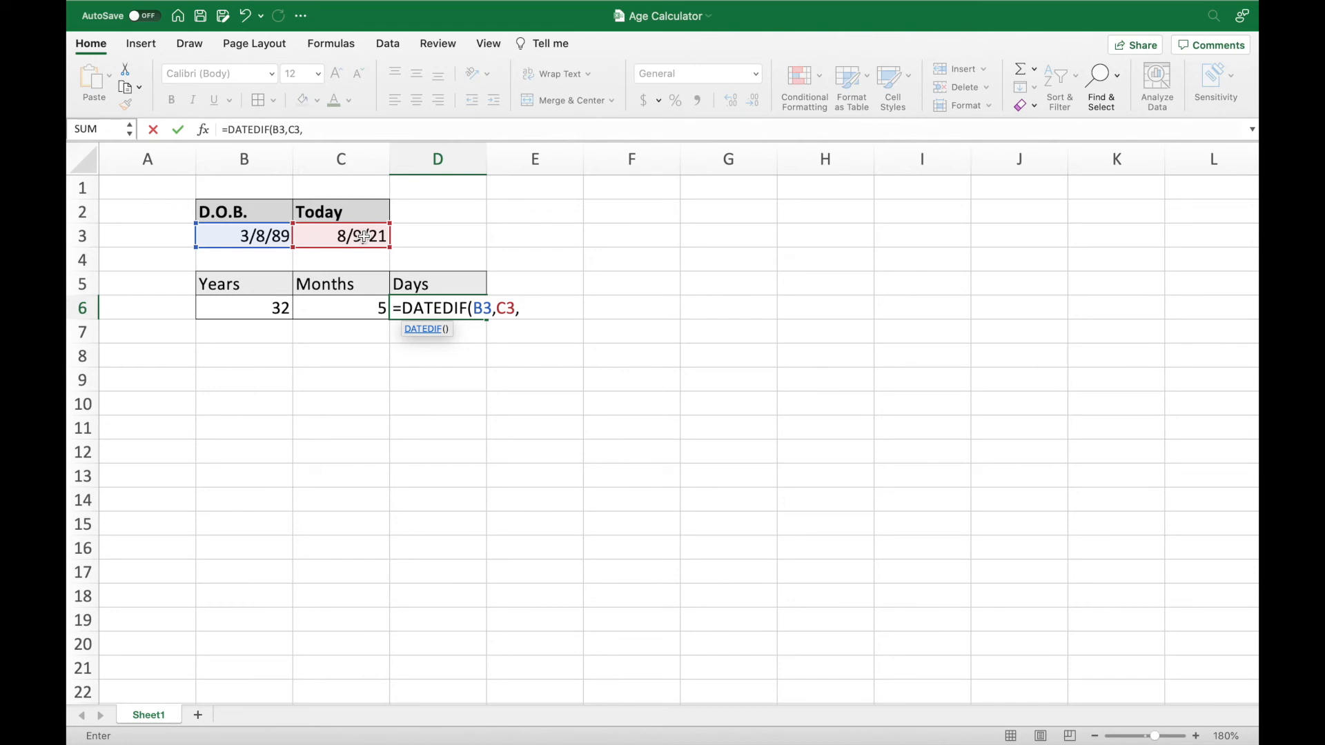
{"action": "type", "text": "\"MD"}
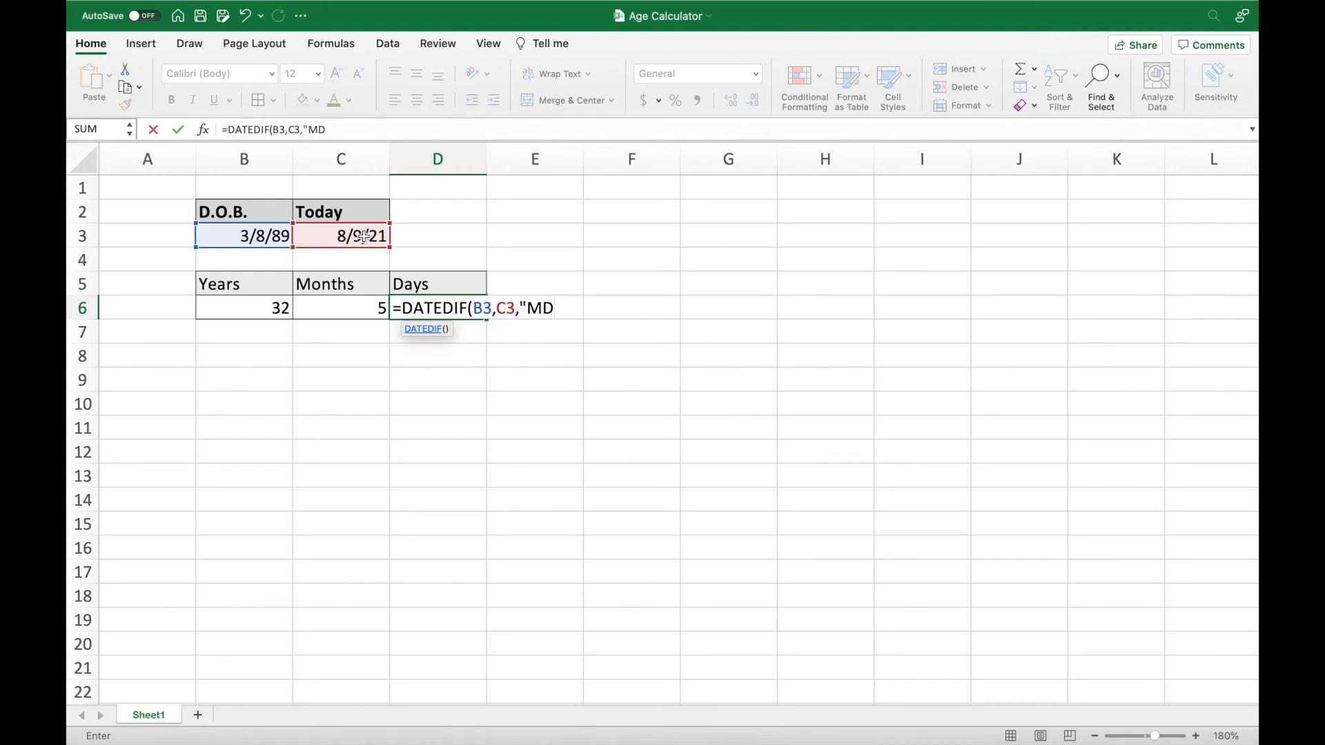
{"action": "type", "text": "\""}
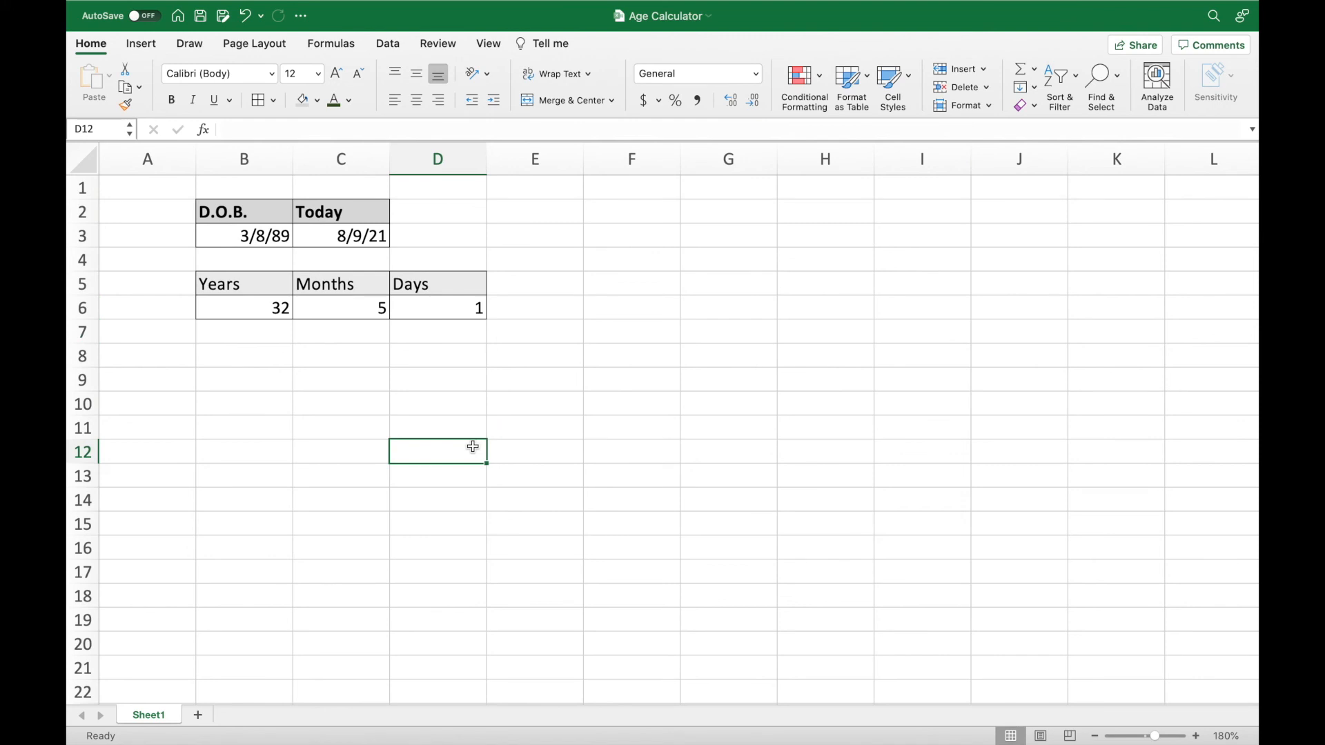
{"action": "mouse_move", "coordinate": [265, 243]}
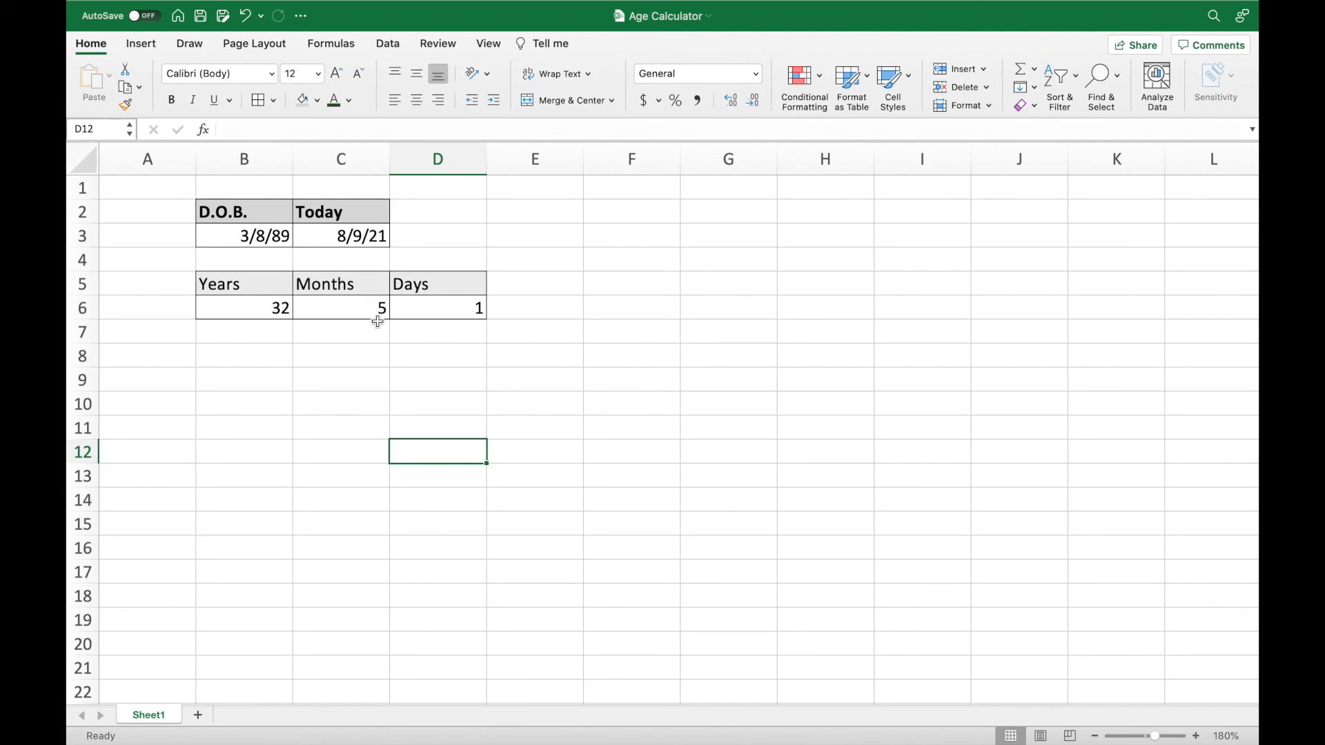
{"action": "mouse_move", "coordinate": [262, 310]}
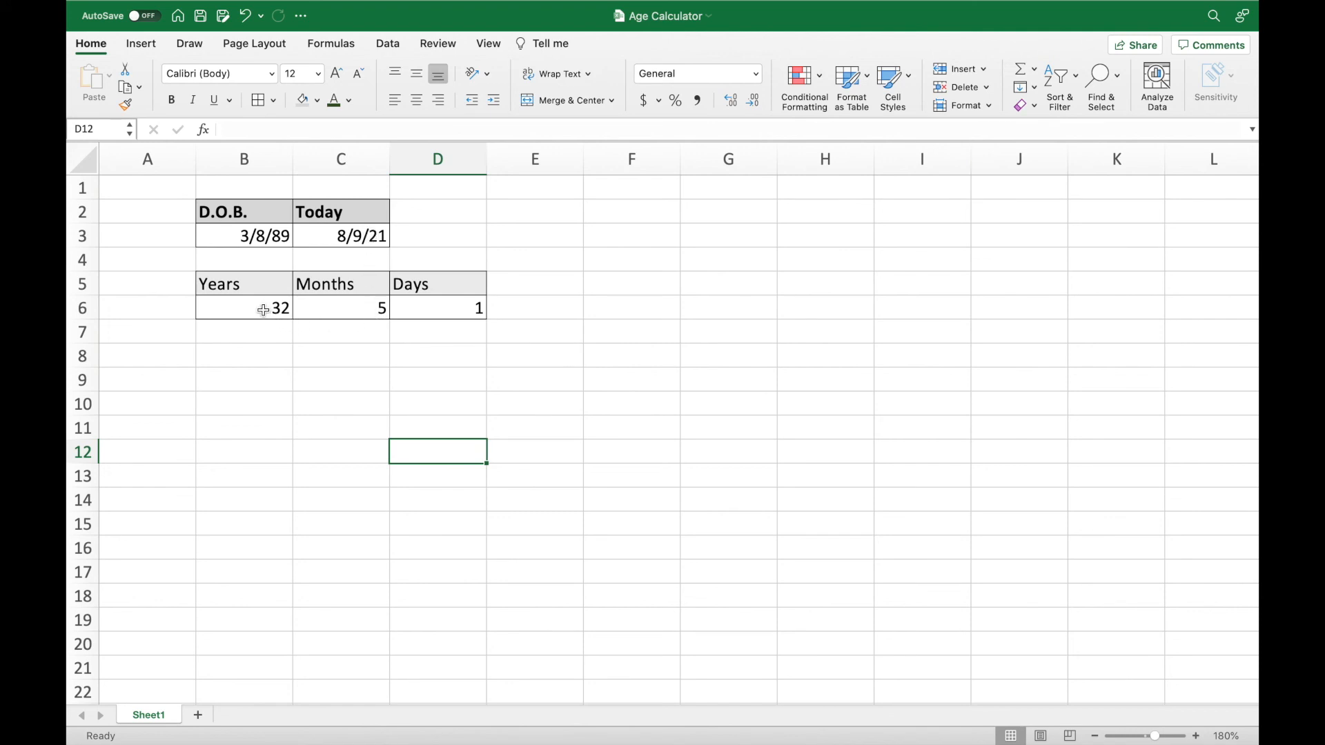
{"action": "mouse_move", "coordinate": [555, 373]}
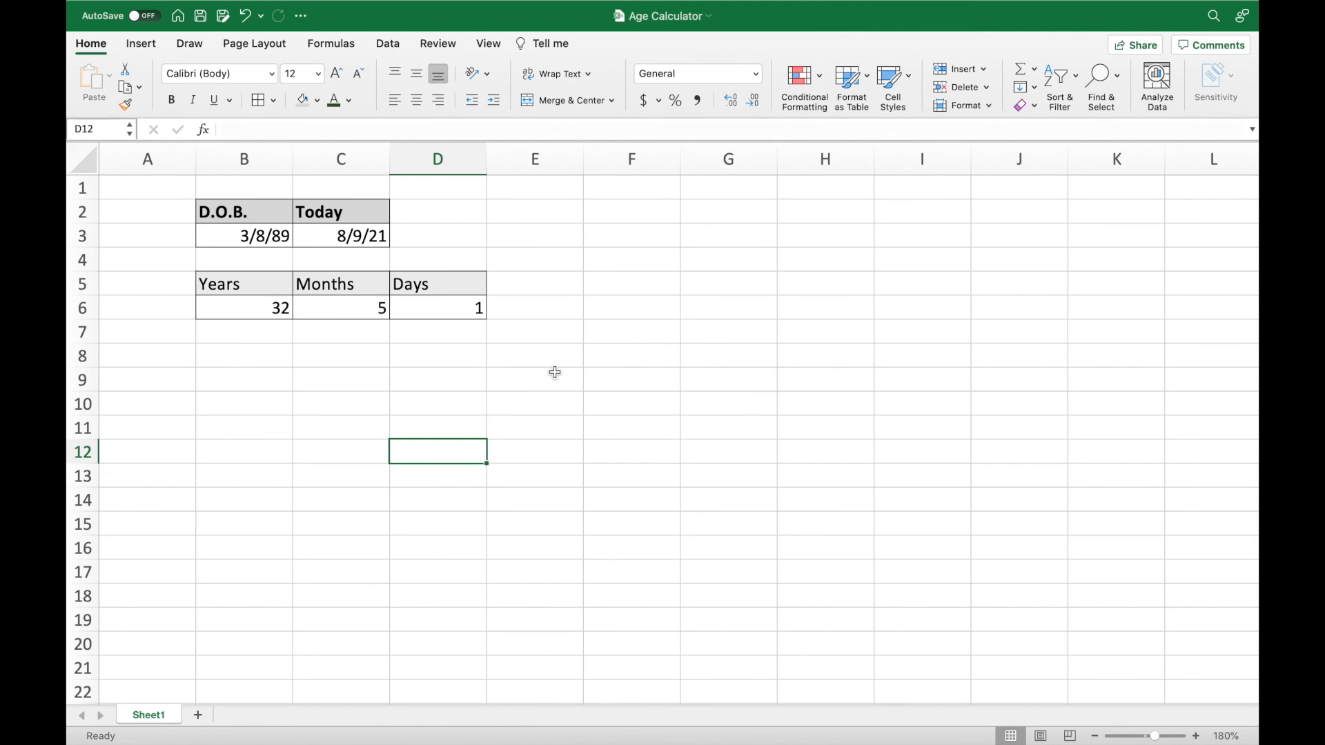
{"action": "left_click", "coordinate": [631, 379]}
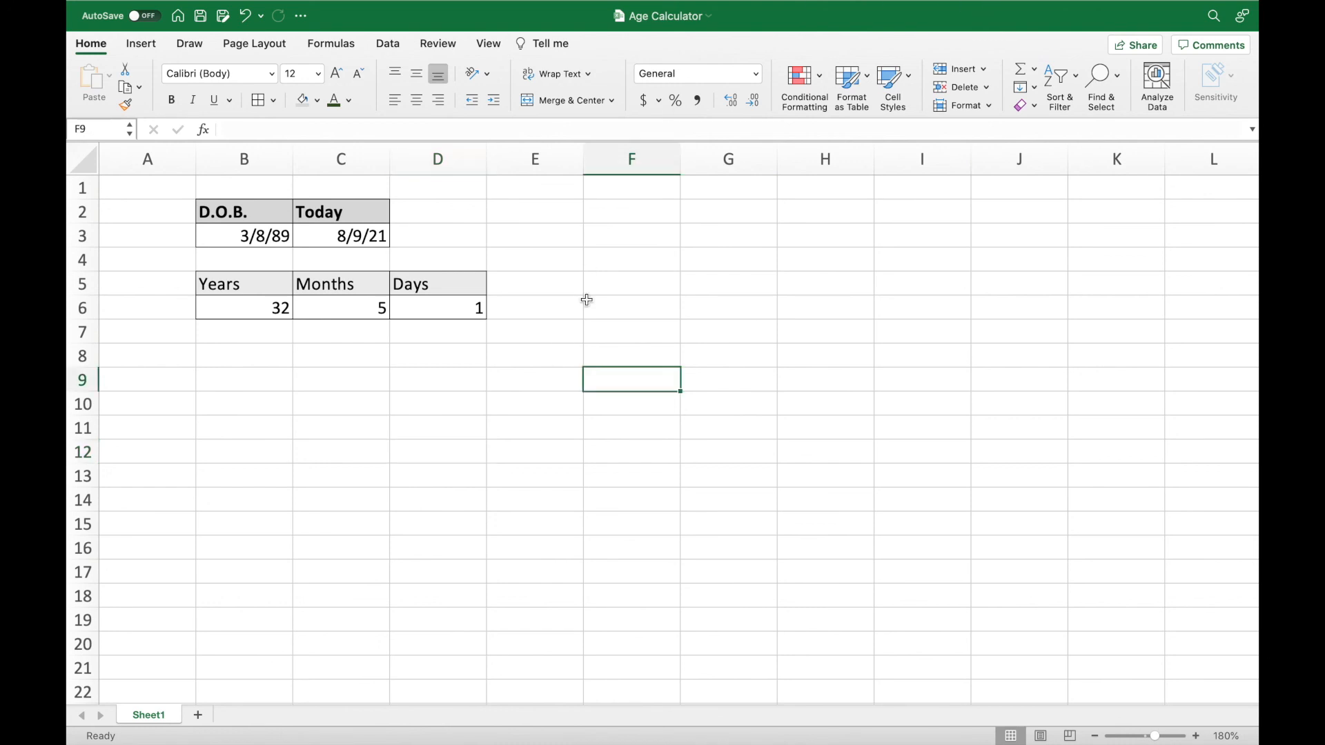
{"action": "left_click", "coordinate": [341, 236]}
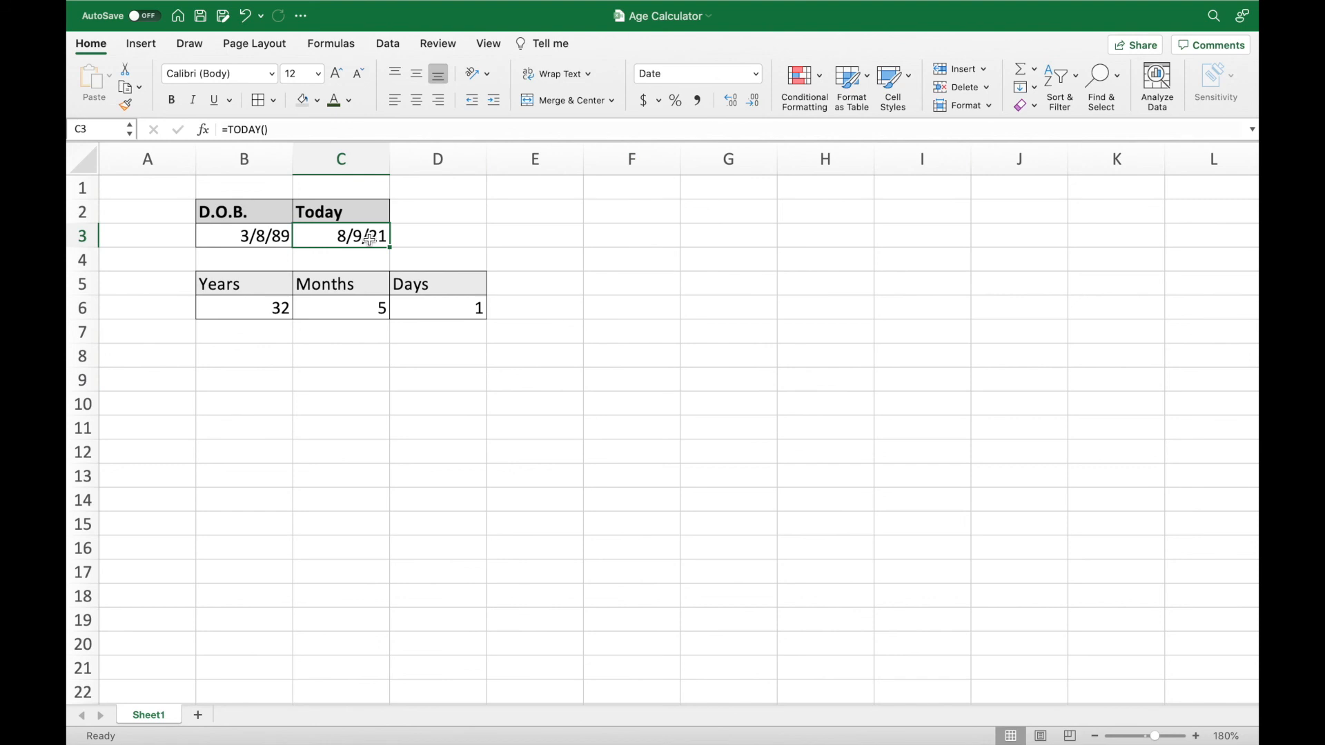
{"action": "mouse_move", "coordinate": [661, 288]}
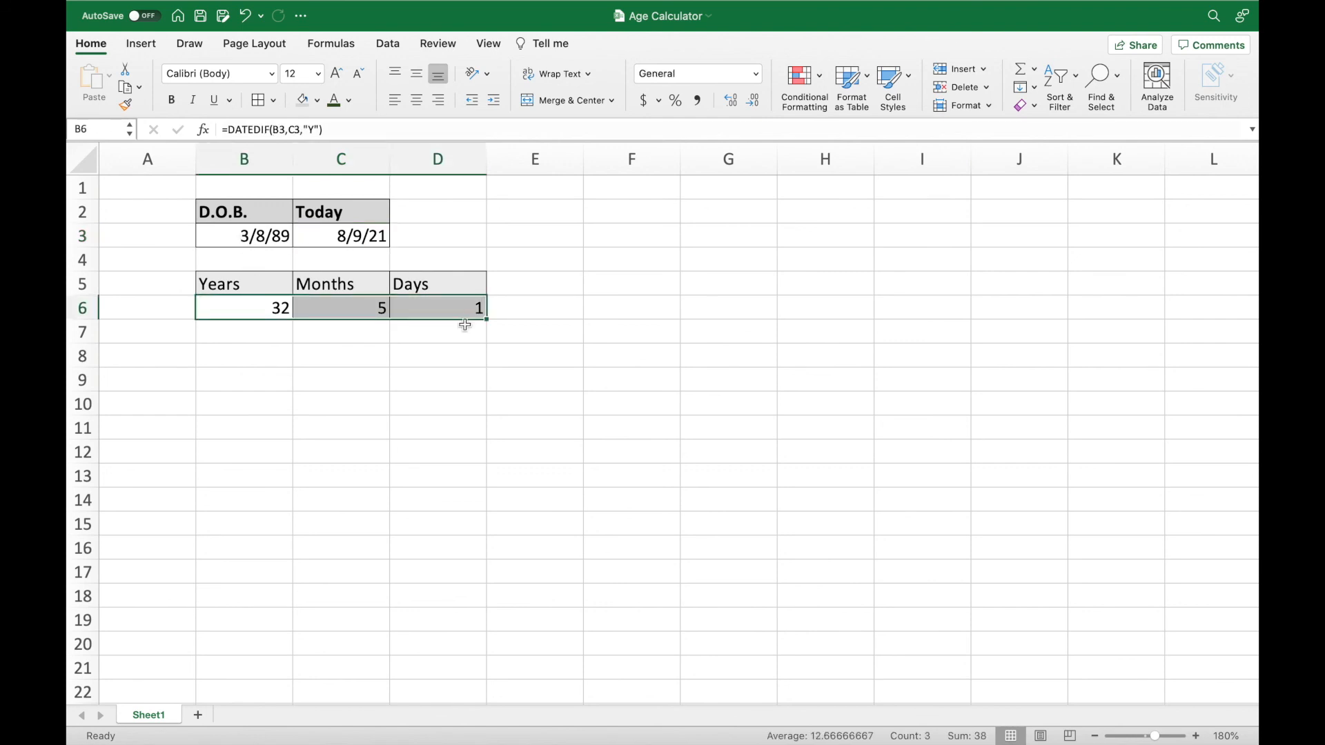
{"action": "mouse_move", "coordinate": [519, 435]}
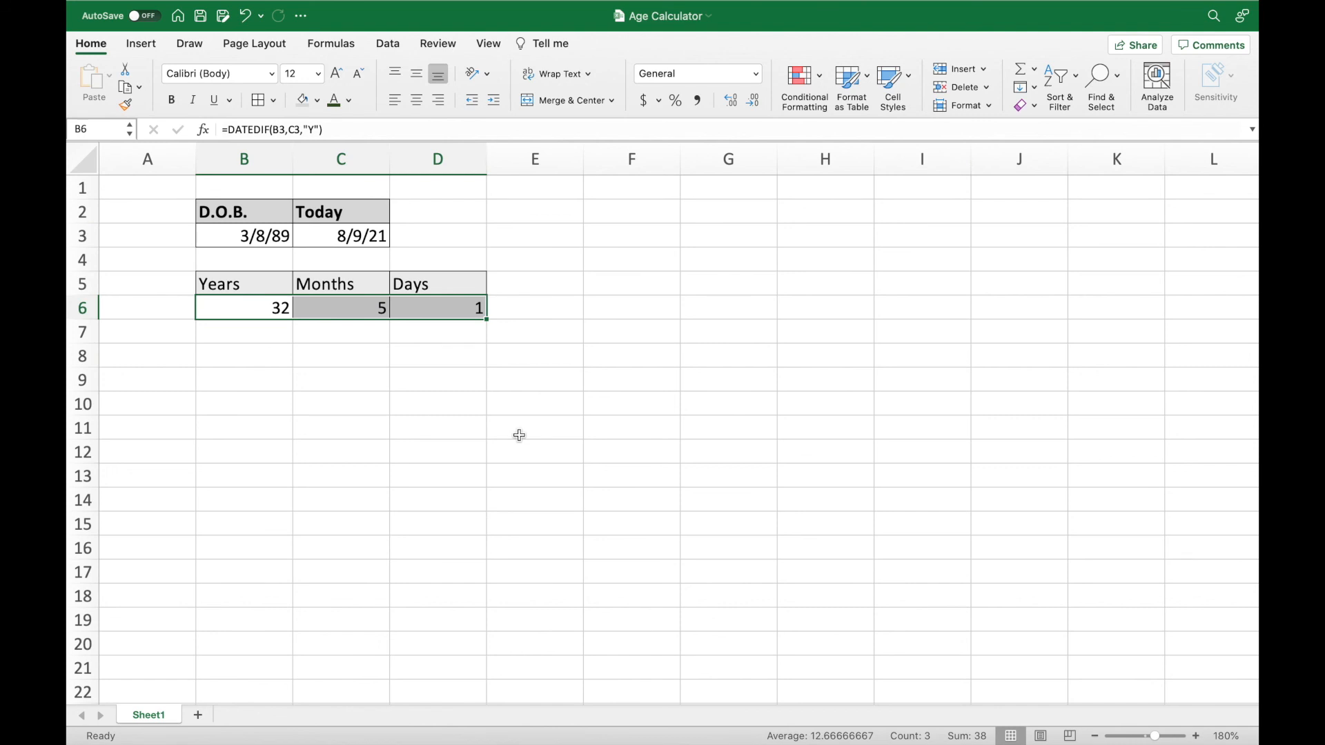